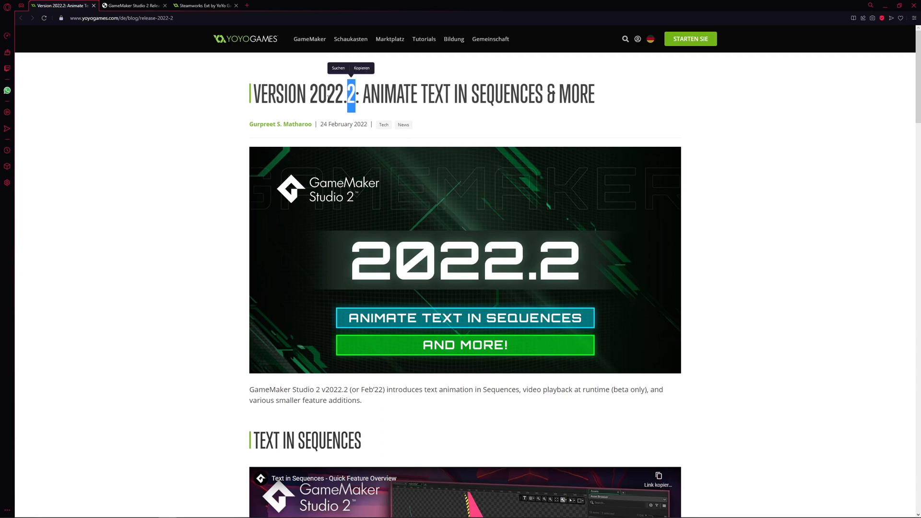
# - Scroll the article, then move through the Steamworks Ext tab to the 2022.2.0.614 release notes
pyautogui.click(191, 168)
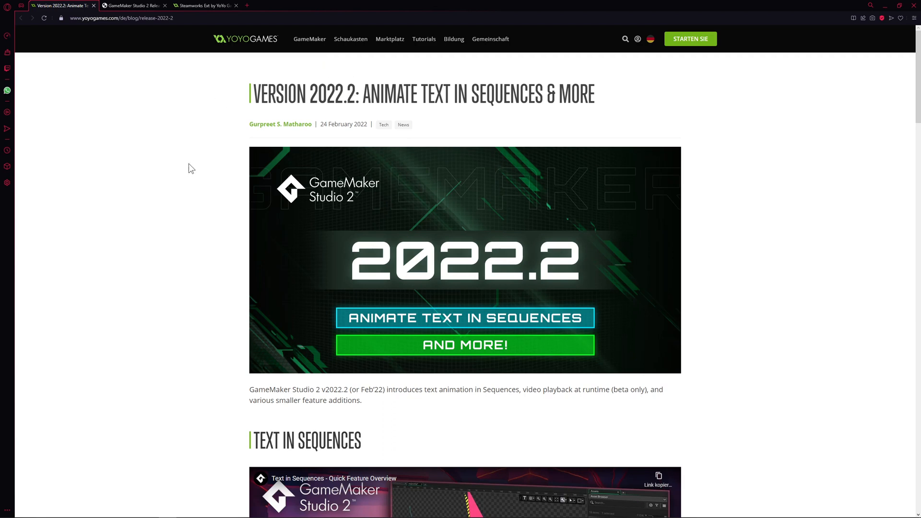
pyautogui.scroll(-3)
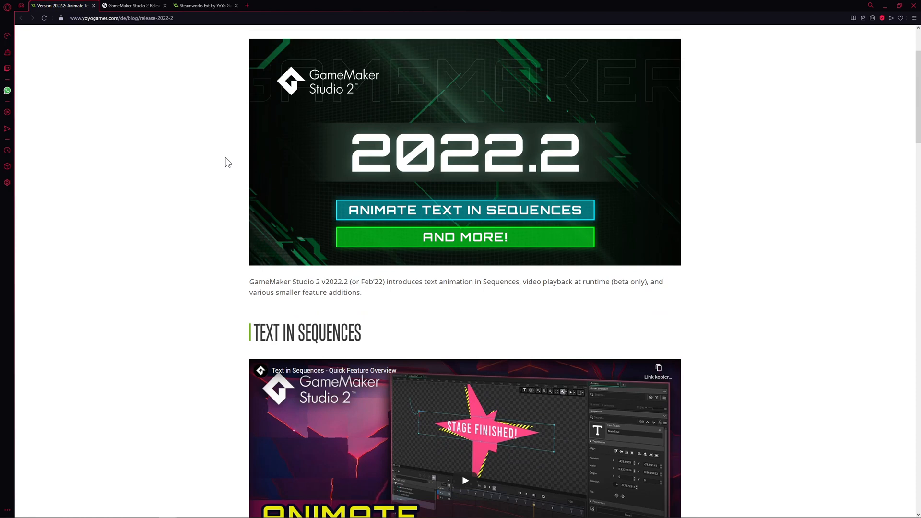
pyautogui.scroll(-3)
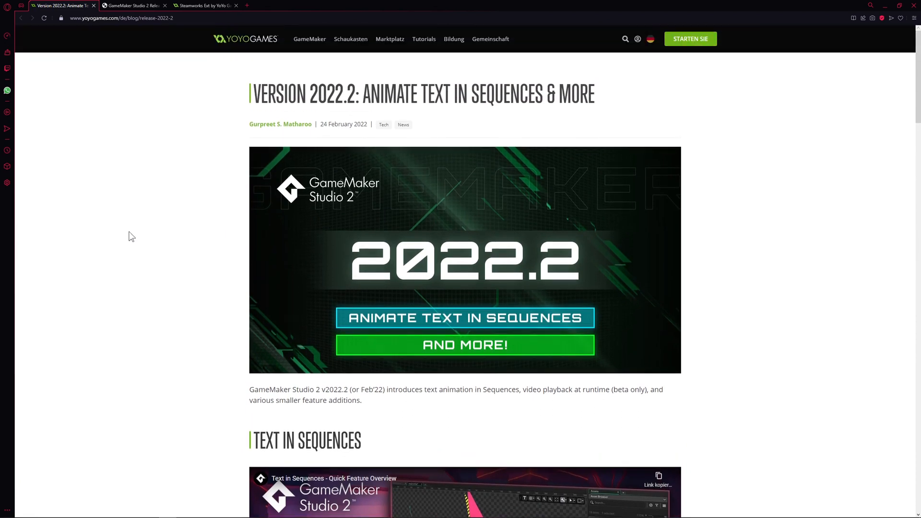
pyautogui.moveTo(235, 215)
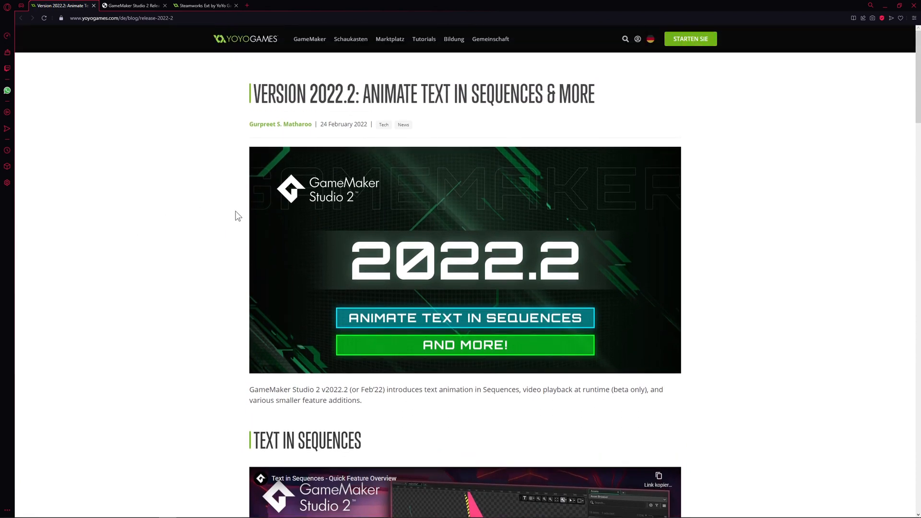
pyautogui.moveTo(197, 206)
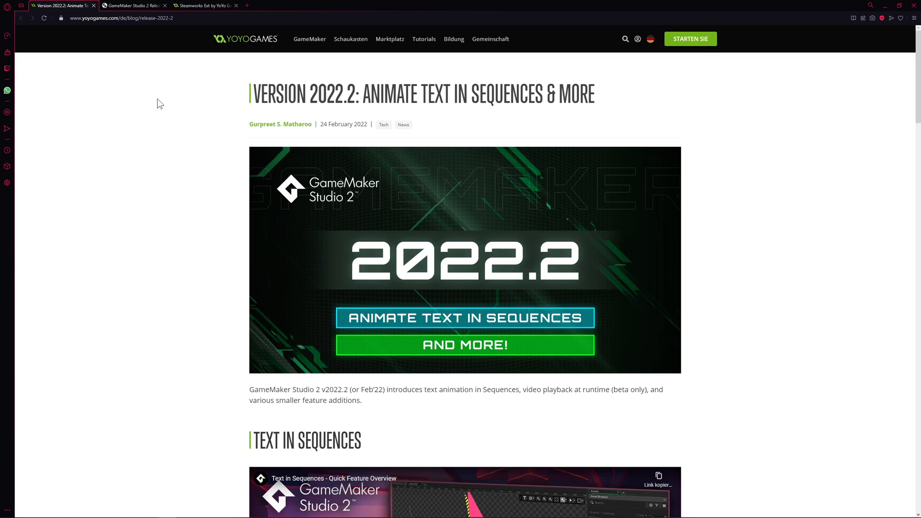
pyautogui.click(203, 5)
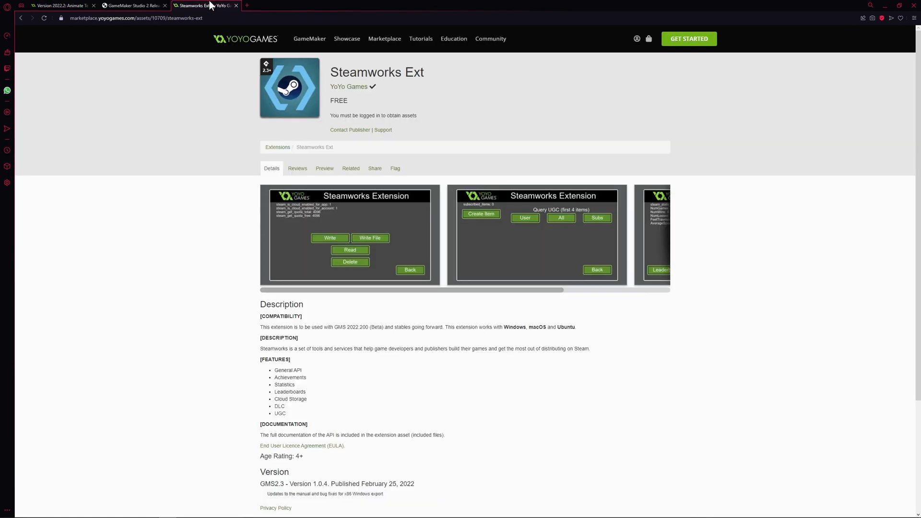
pyautogui.click(129, 6)
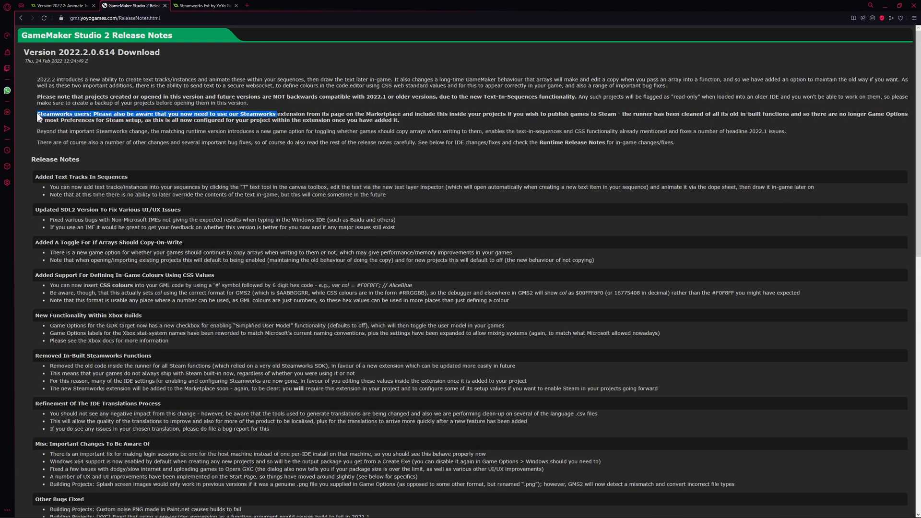
pyautogui.rightClick(147, 99)
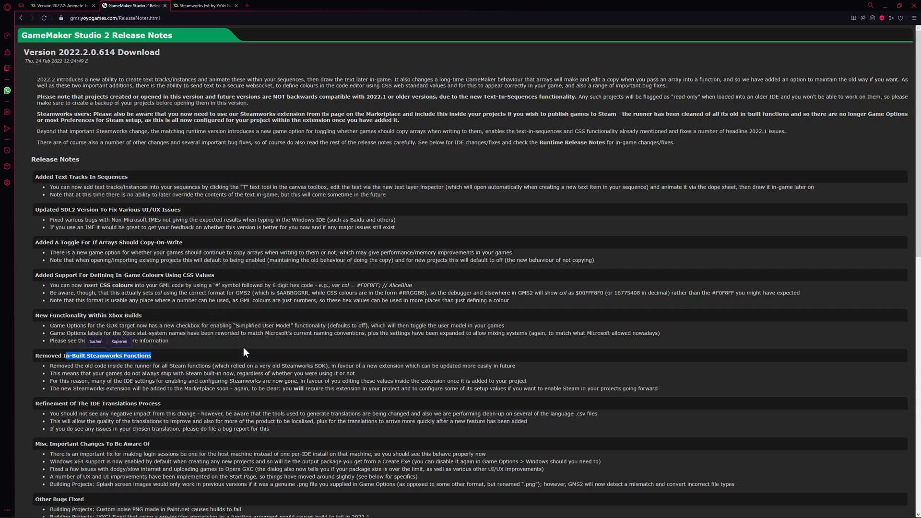
# - Read the Steamworks Ext page, highlighting the supported-platforms sentence and the tools-and-services phrase
pyautogui.click(203, 5)
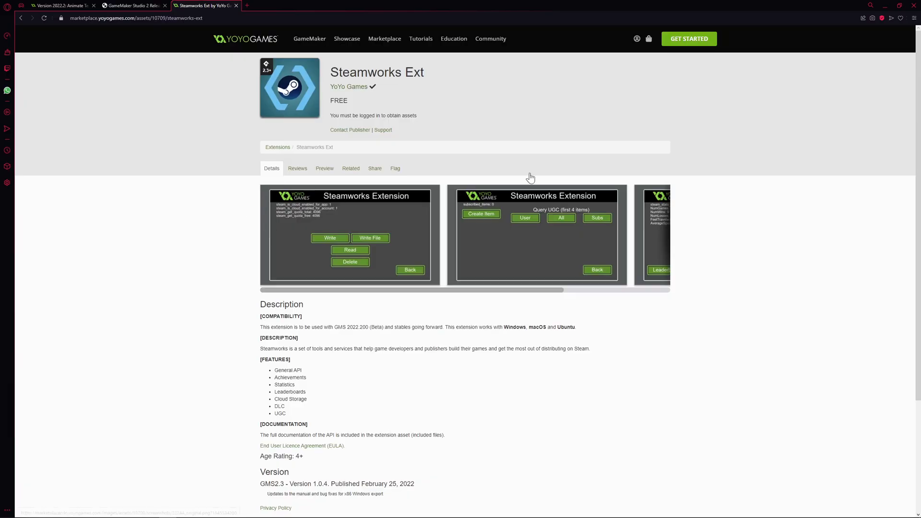
pyautogui.moveTo(244, 79)
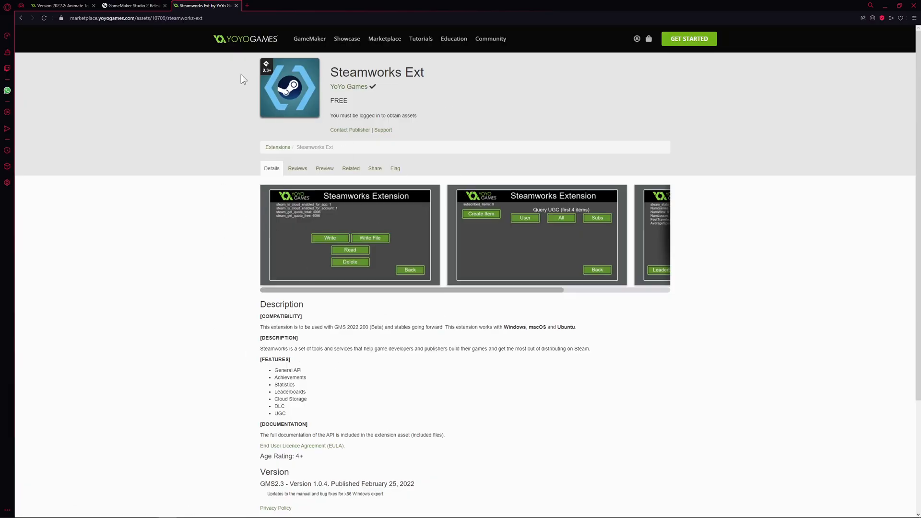
pyautogui.moveTo(400, 87)
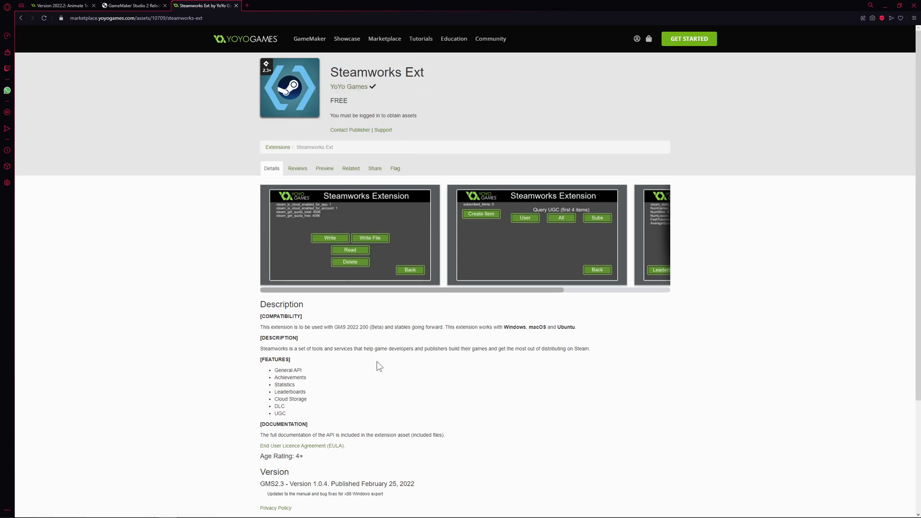
pyautogui.moveTo(311, 376)
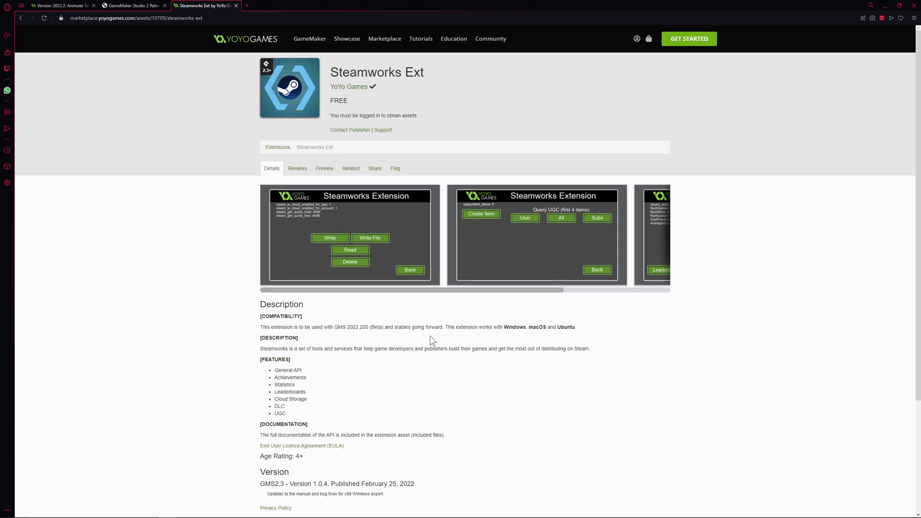
pyautogui.moveTo(448, 328); pyautogui.dragTo(576, 327)
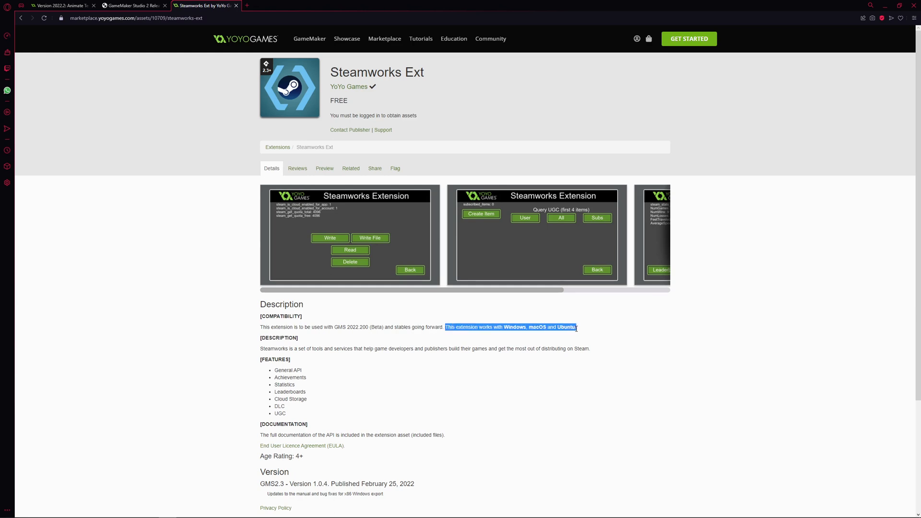
pyautogui.click(594, 355)
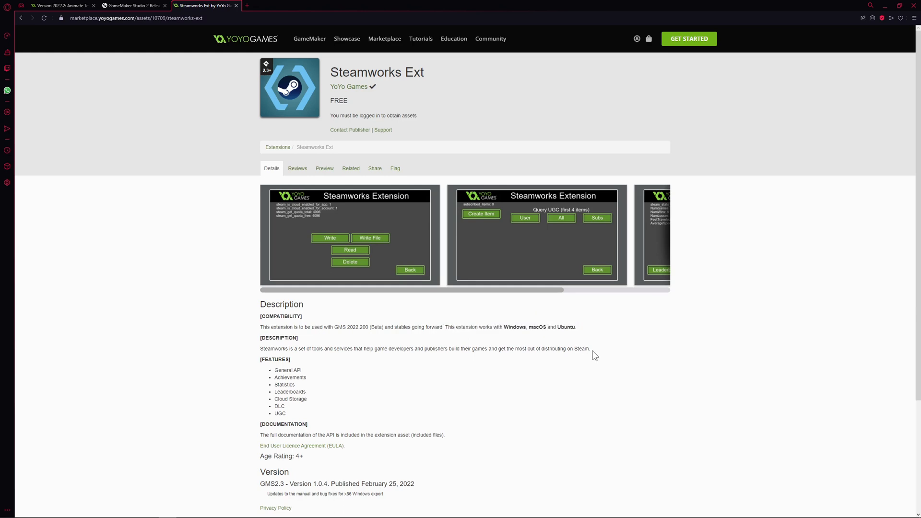
pyautogui.moveTo(445, 348); pyautogui.dragTo(591, 349)
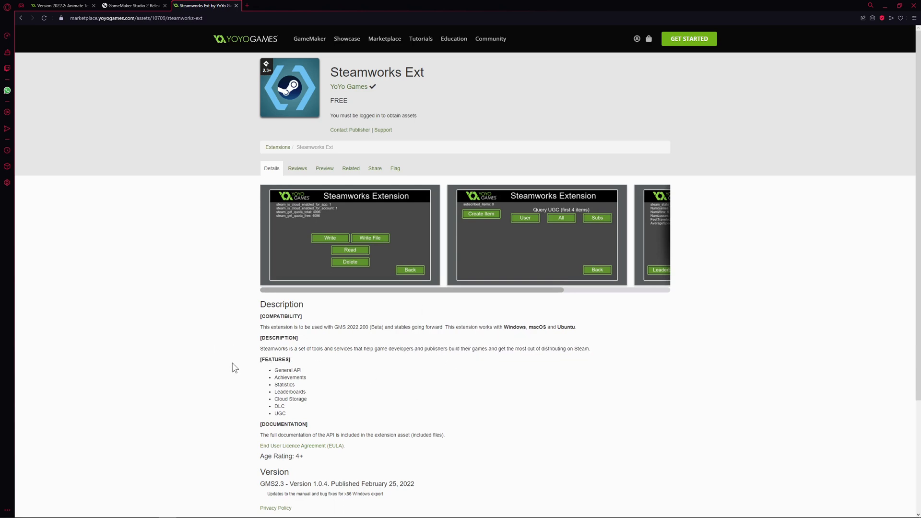
pyautogui.moveTo(244, 364)
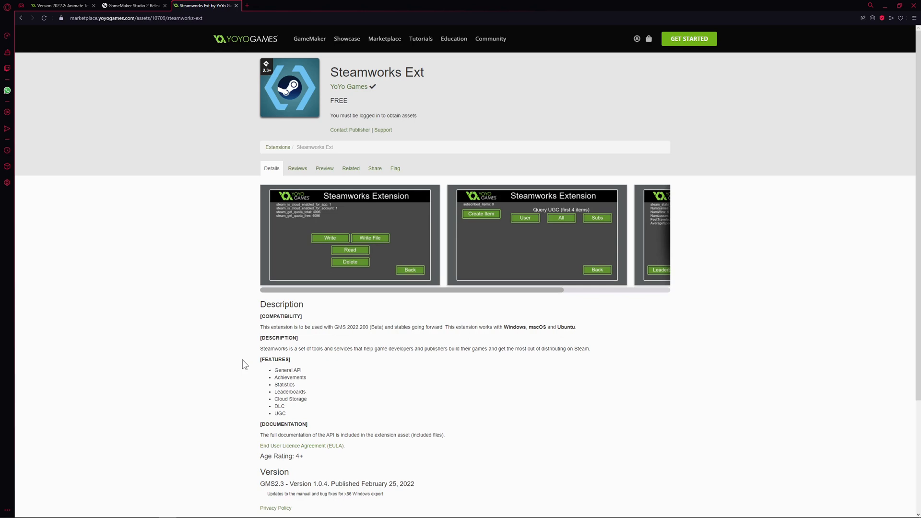
pyautogui.moveTo(206, 329)
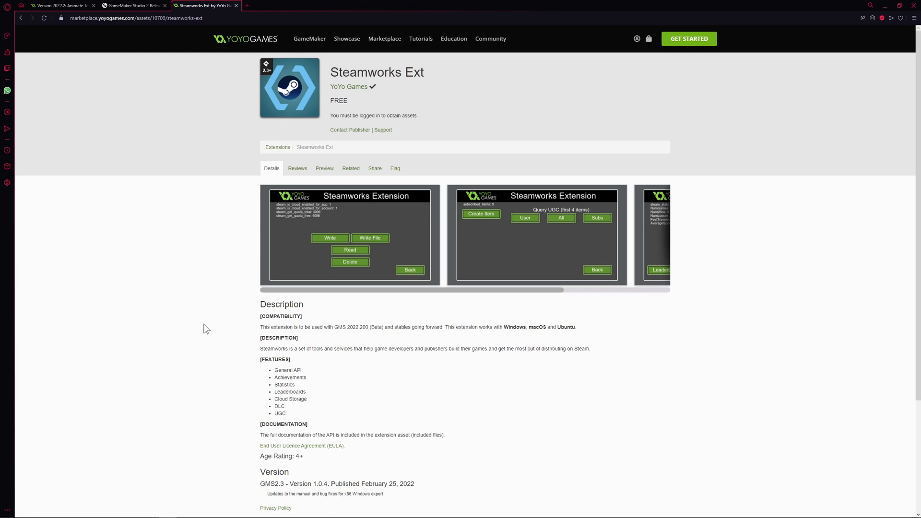
pyautogui.scroll(-3)
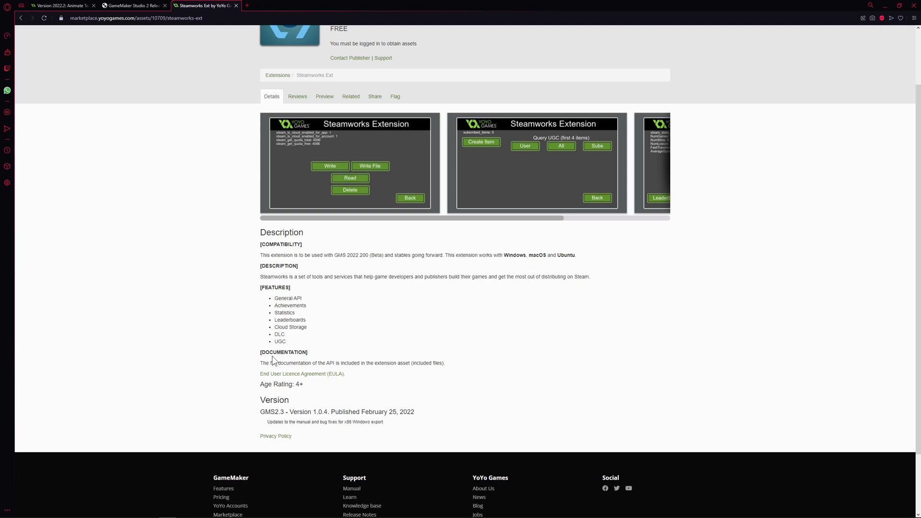
pyautogui.moveTo(350, 350)
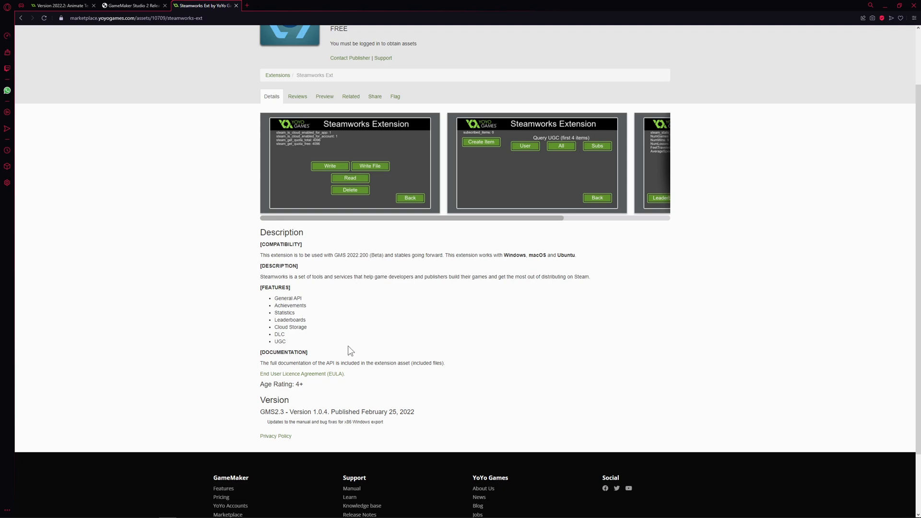
pyautogui.moveTo(294, 336)
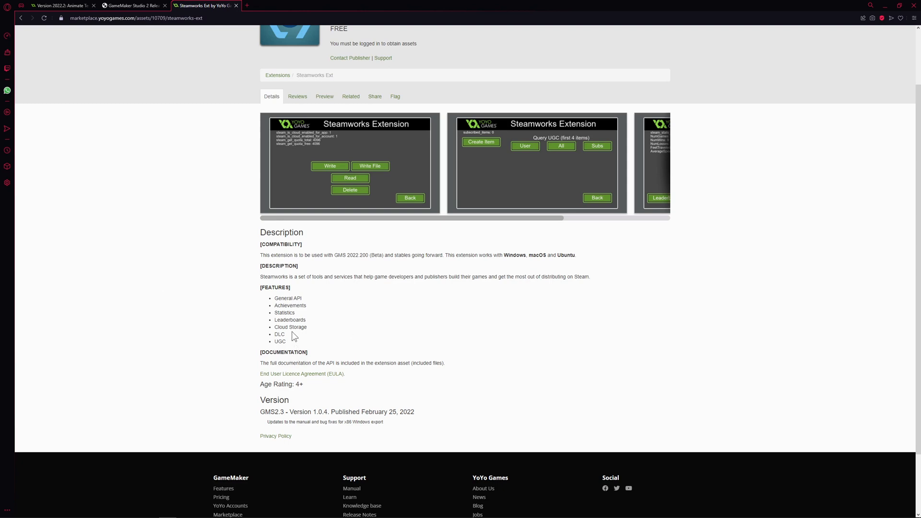
pyautogui.moveTo(202, 213)
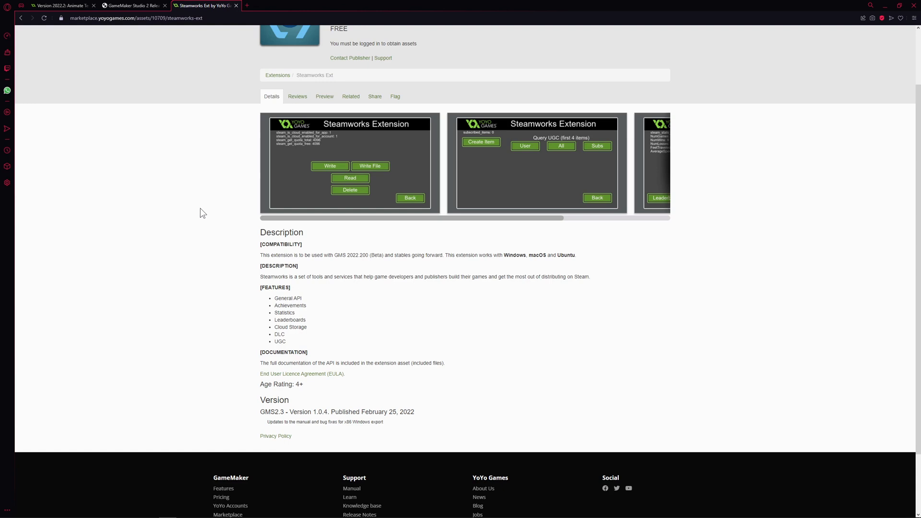
pyautogui.moveTo(314, 277); pyautogui.dragTo(407, 277)
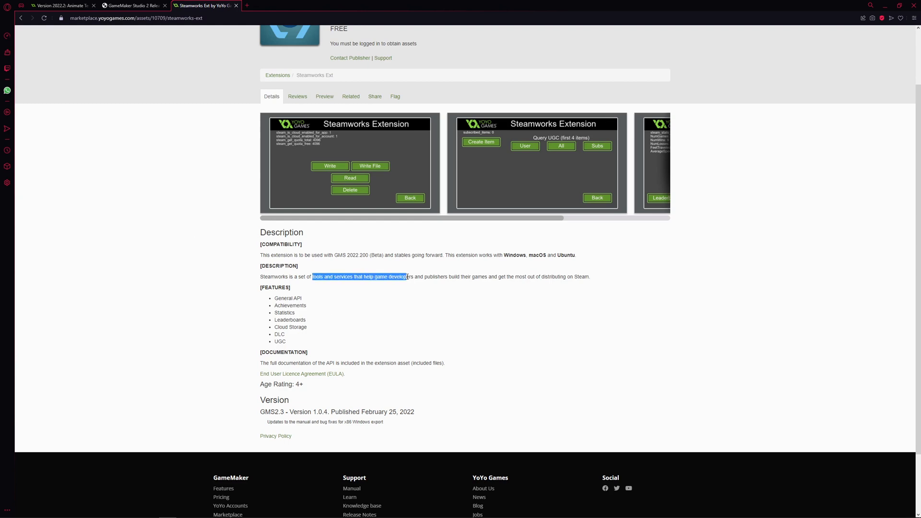
pyautogui.click(244, 250)
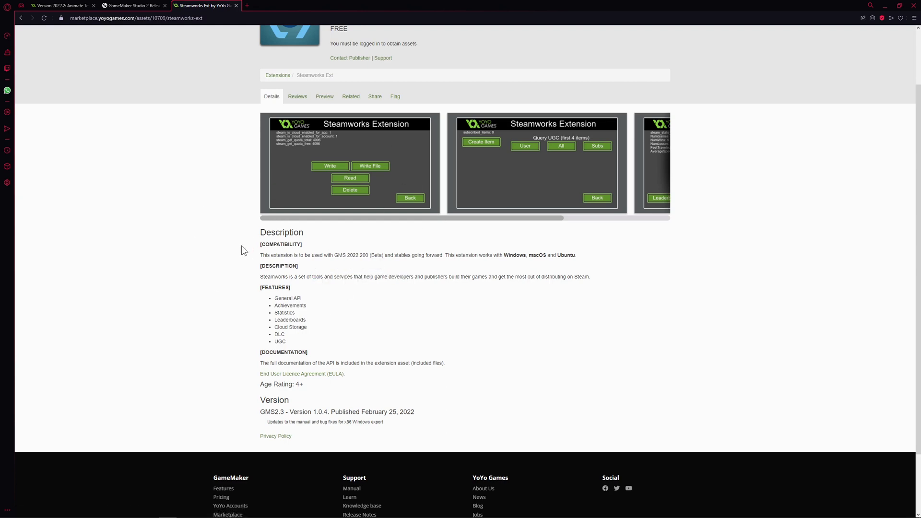
pyautogui.moveTo(307, 275)
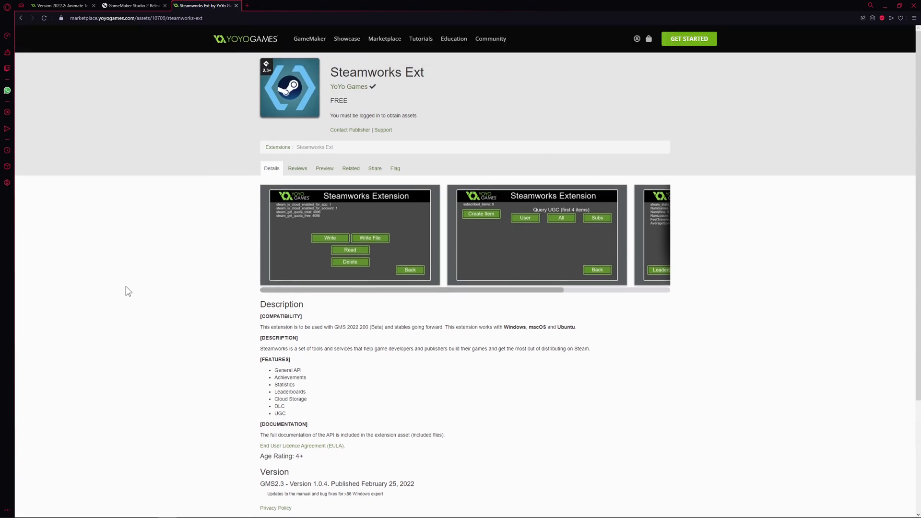
pyautogui.moveTo(431, 79)
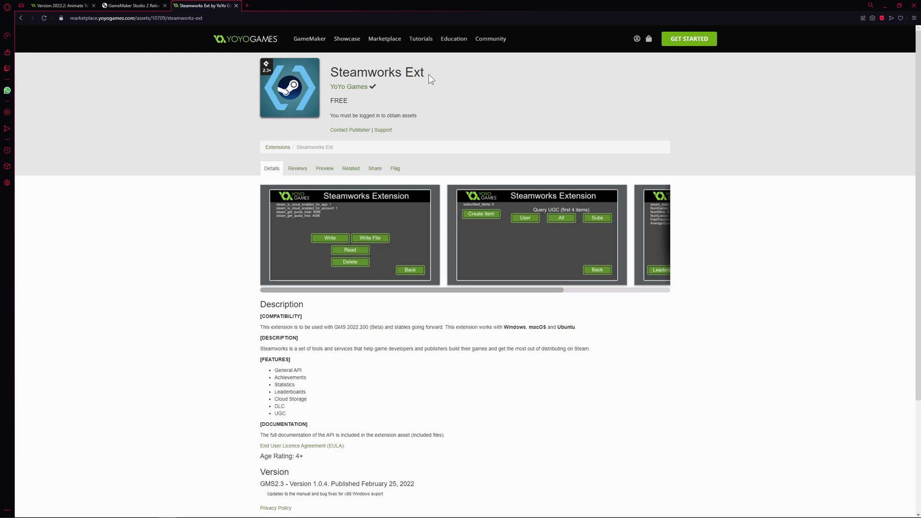
pyautogui.moveTo(249, 179)
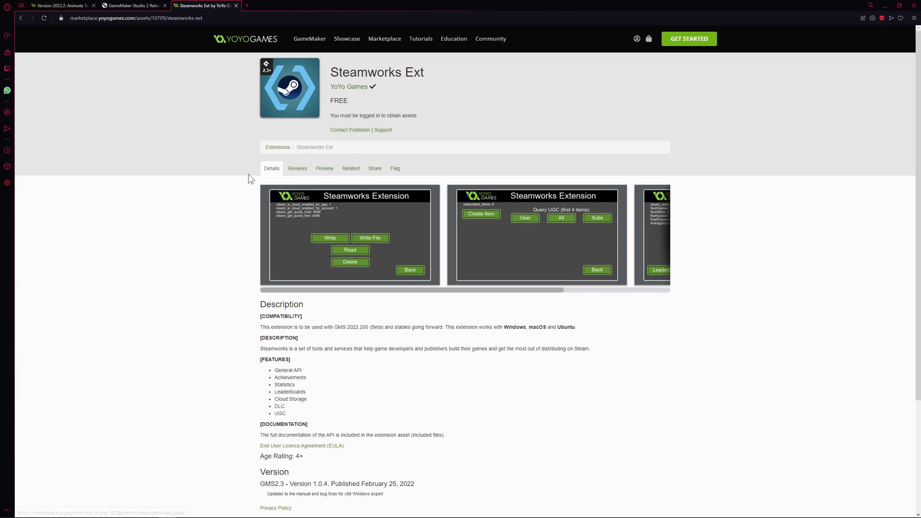
pyautogui.moveTo(152, 198)
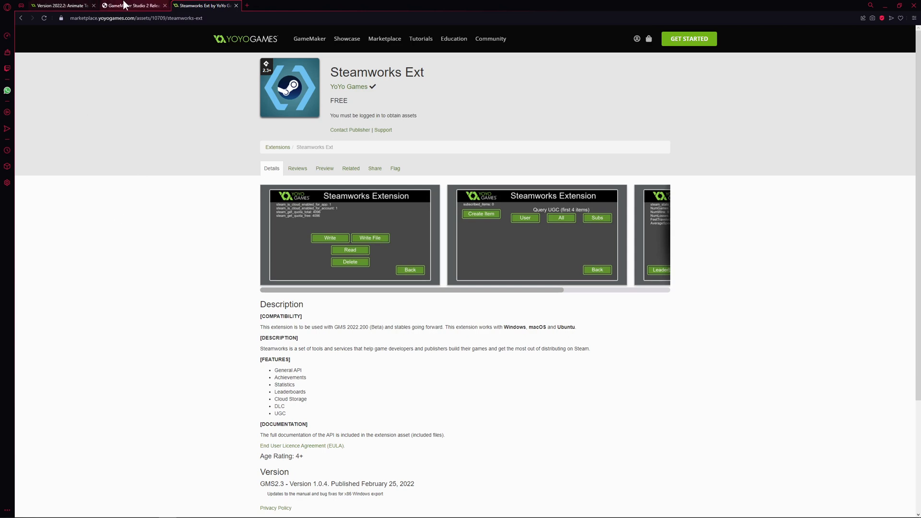
# - Return to the 2022.2.0.614 release notes and highlight a line of the Steamworks notice
pyautogui.click(133, 6)
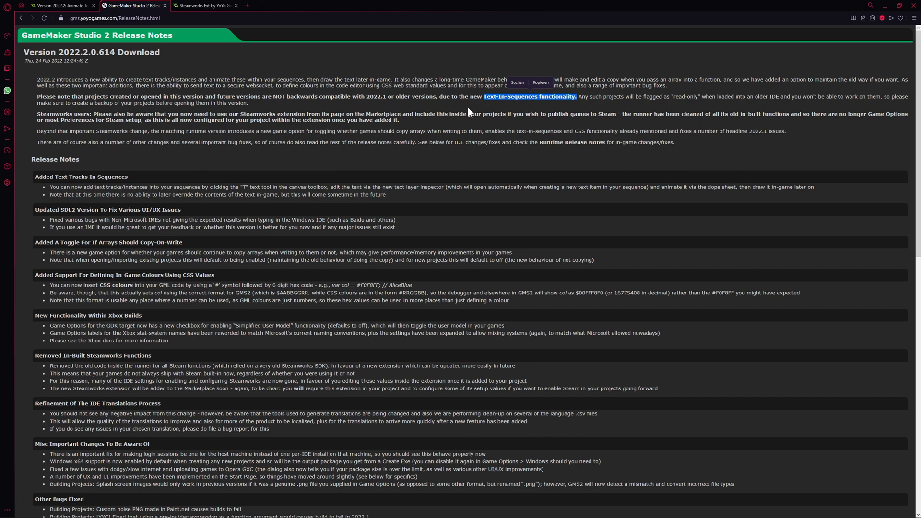
pyautogui.click(469, 113)
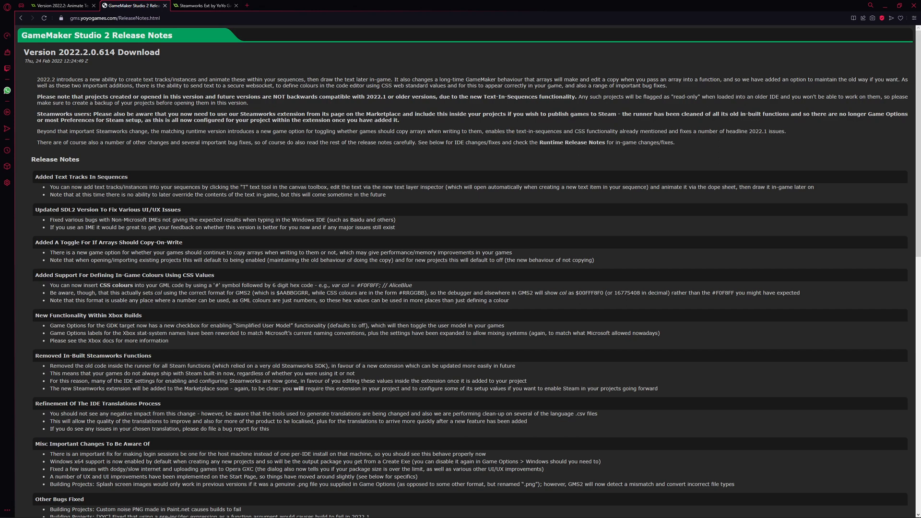
pyautogui.moveTo(482, 96); pyautogui.dragTo(541, 97)
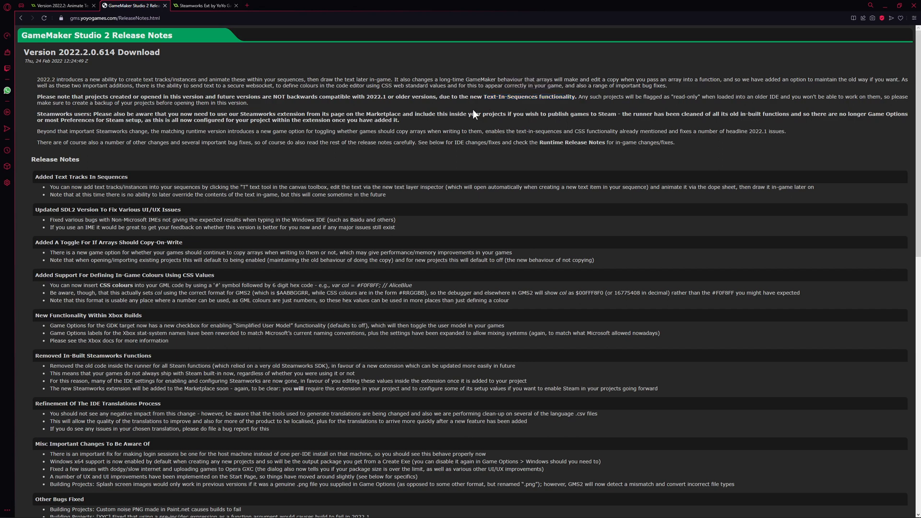
pyautogui.moveTo(476, 113)
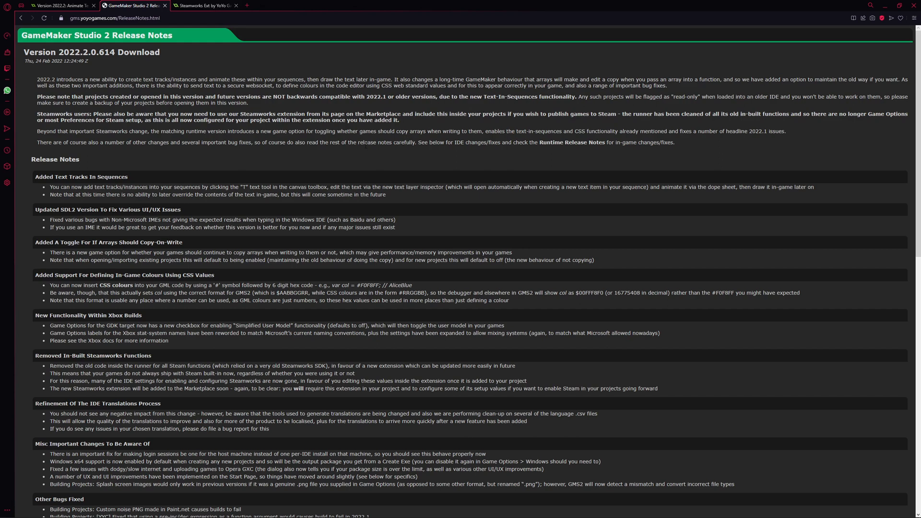
pyautogui.moveTo(558, 124)
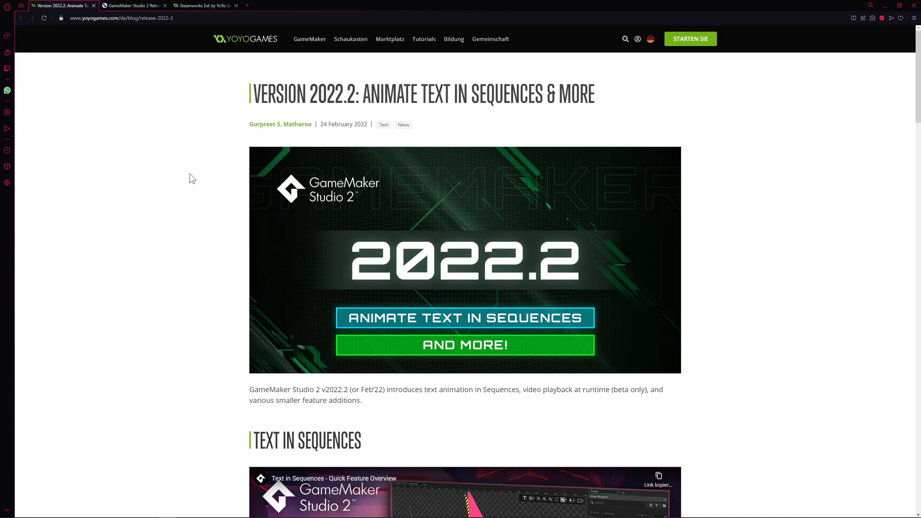
# - Scroll down and highlight the Text in Sequences heading
pyautogui.scroll(-3)
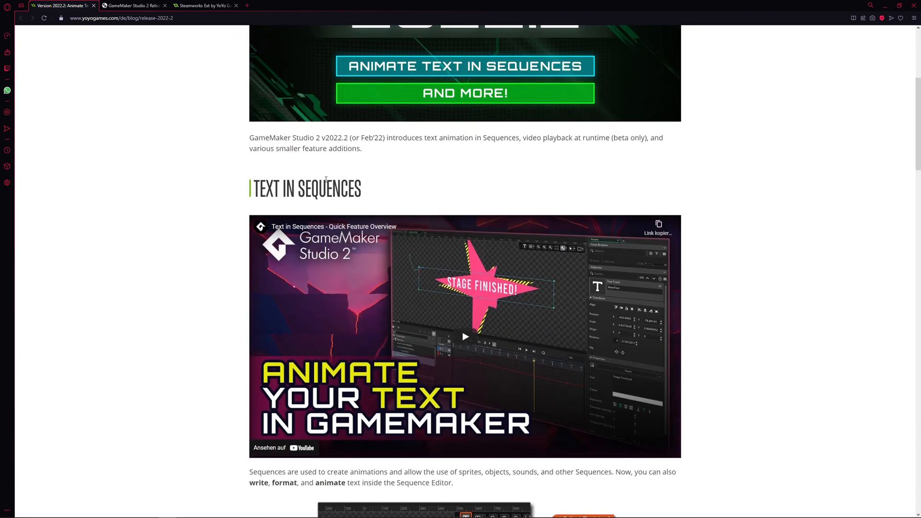
pyautogui.doubleClick(305, 189)
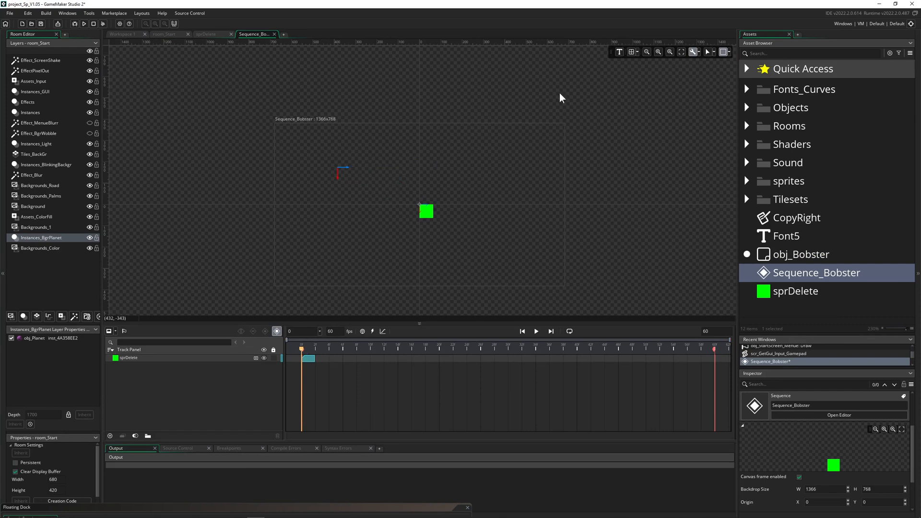
pyautogui.moveTo(362, 159)
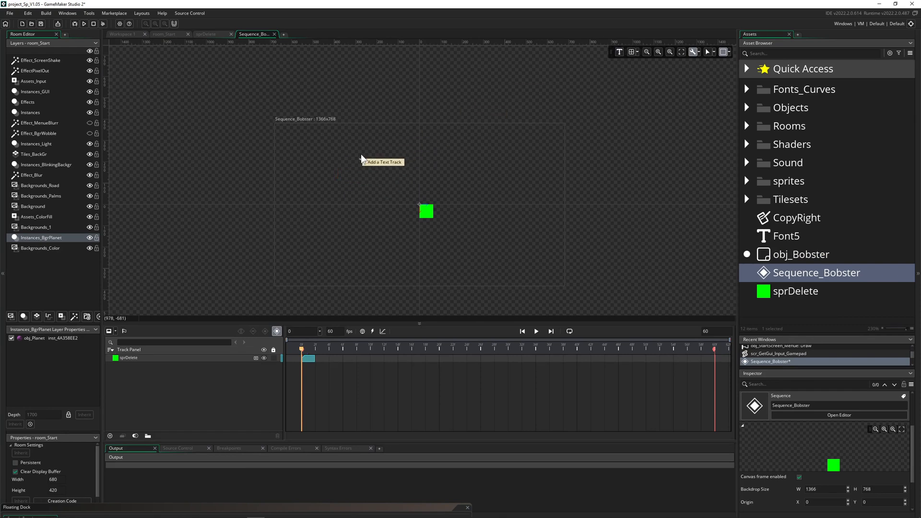
# - Add a text box reading 'sdfsdfsdf' and move it just above the green square
pyautogui.click(382, 161)
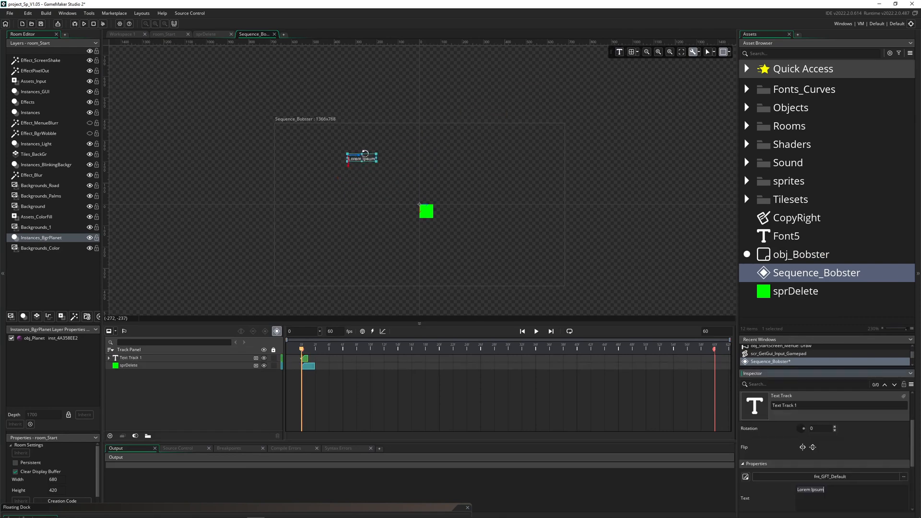
pyautogui.write('sdfsdfsdf')
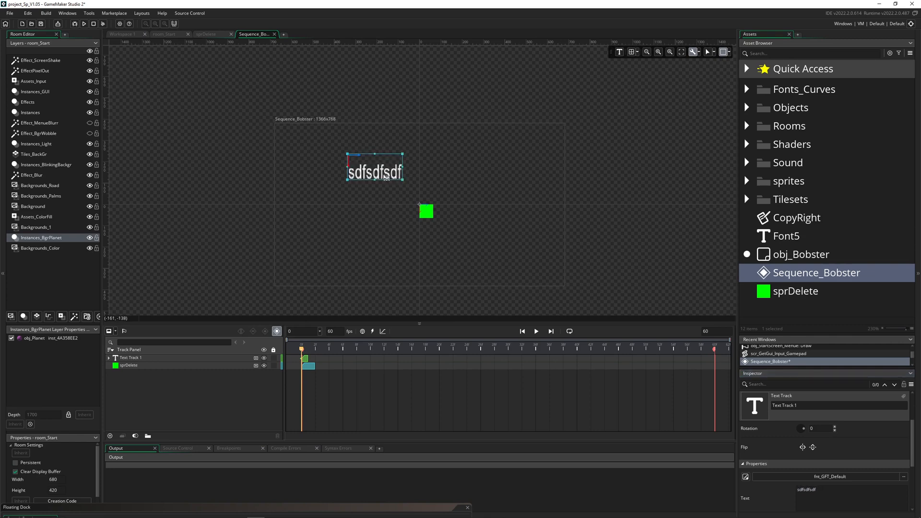
pyautogui.moveTo(375, 170); pyautogui.dragTo(426, 182)
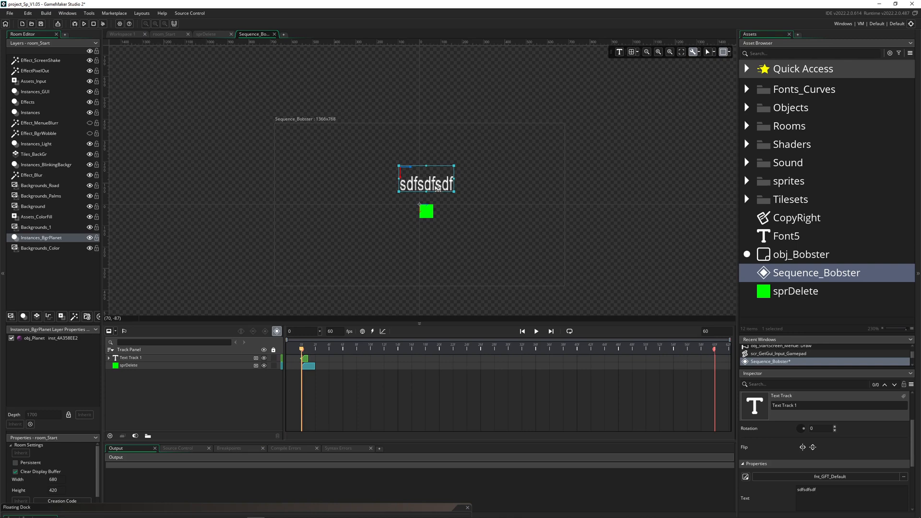
pyautogui.moveTo(622, 68)
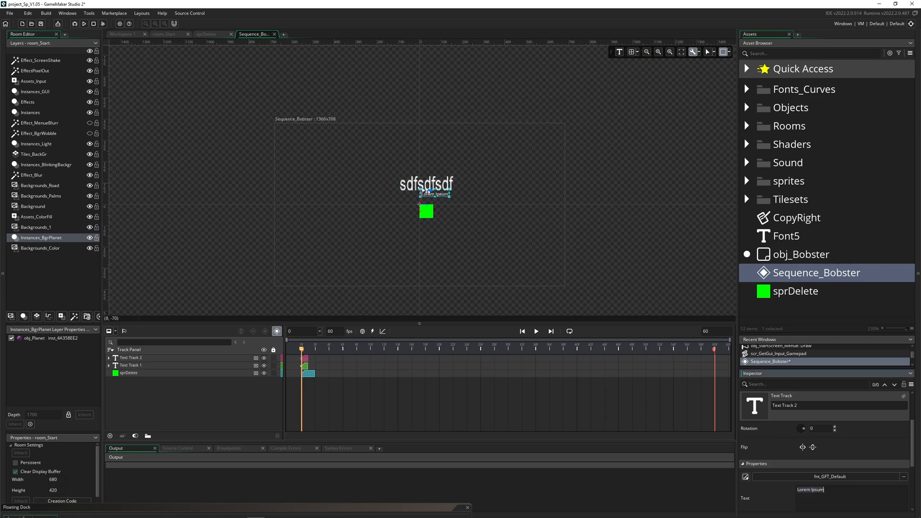
pyautogui.moveTo(500, 142)
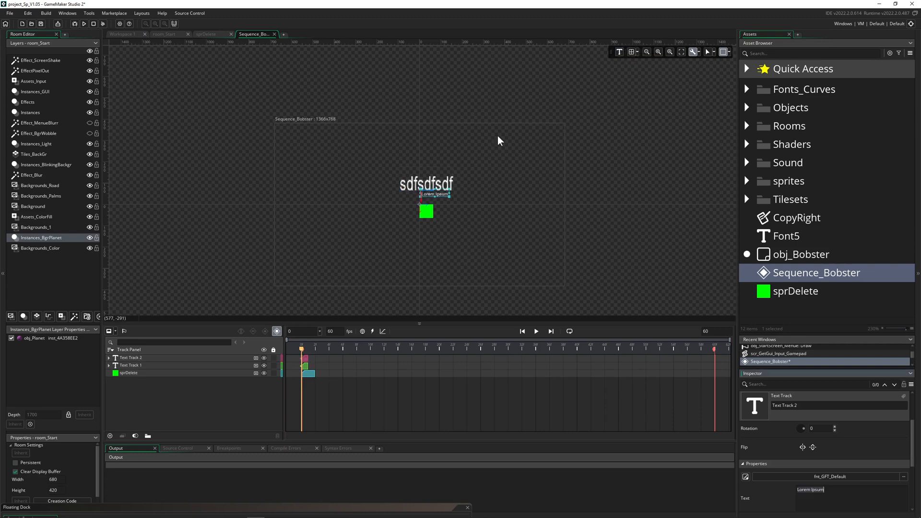
pyautogui.moveTo(458, 132)
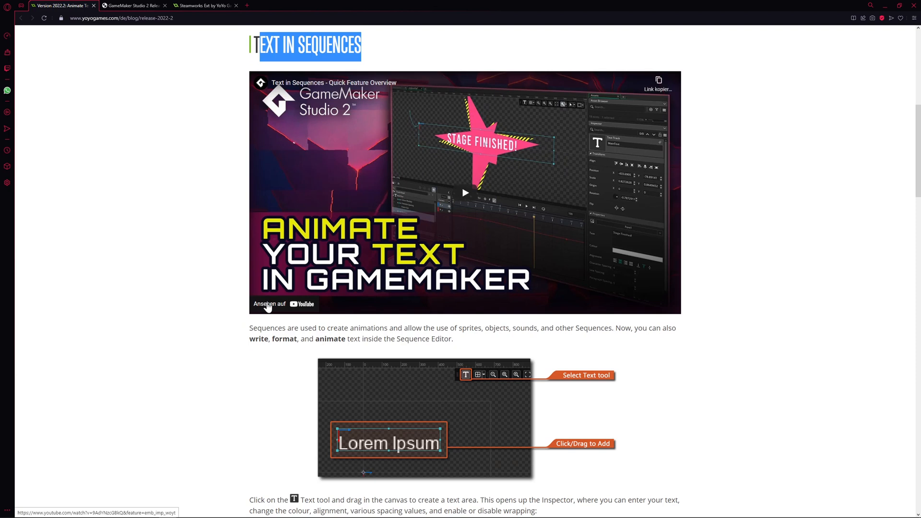
pyautogui.moveTo(263, 306)
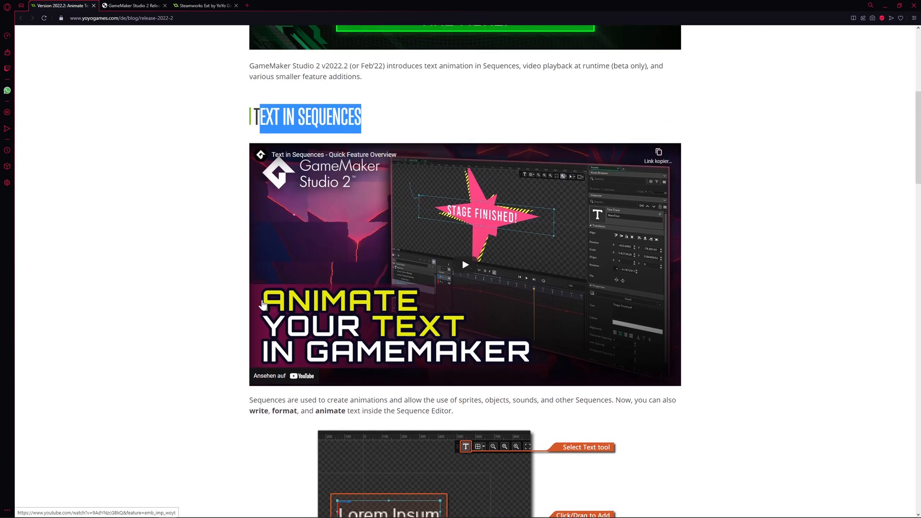
# - Scroll to the Video Playback heading and highlight the words 'beta only'
pyautogui.scroll(-3)
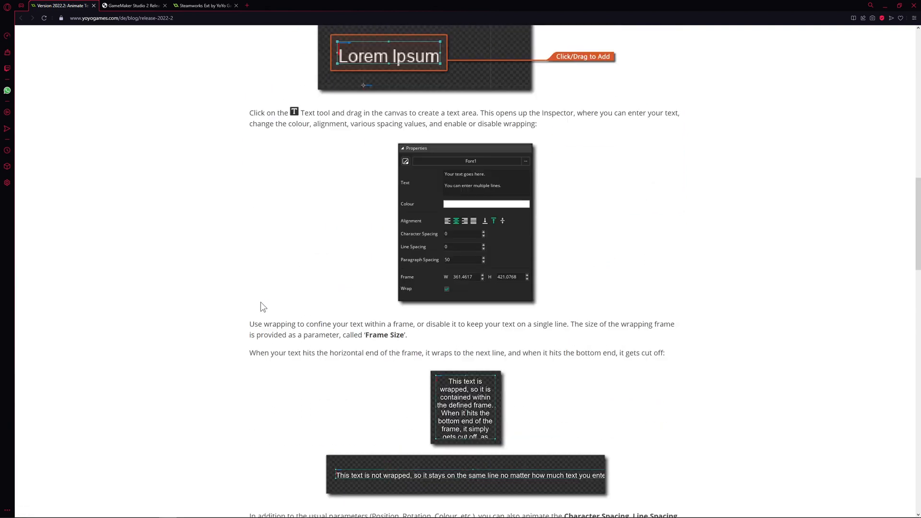
pyautogui.scroll(-3)
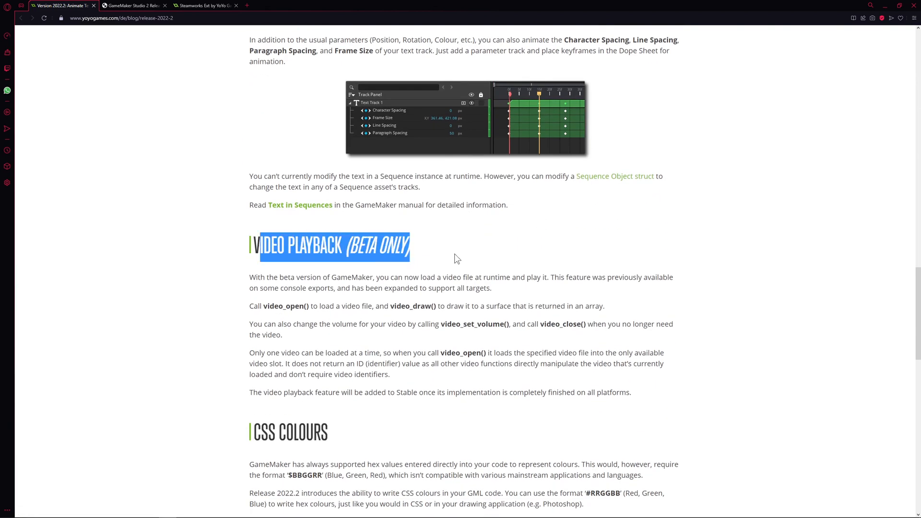
pyautogui.click(457, 258)
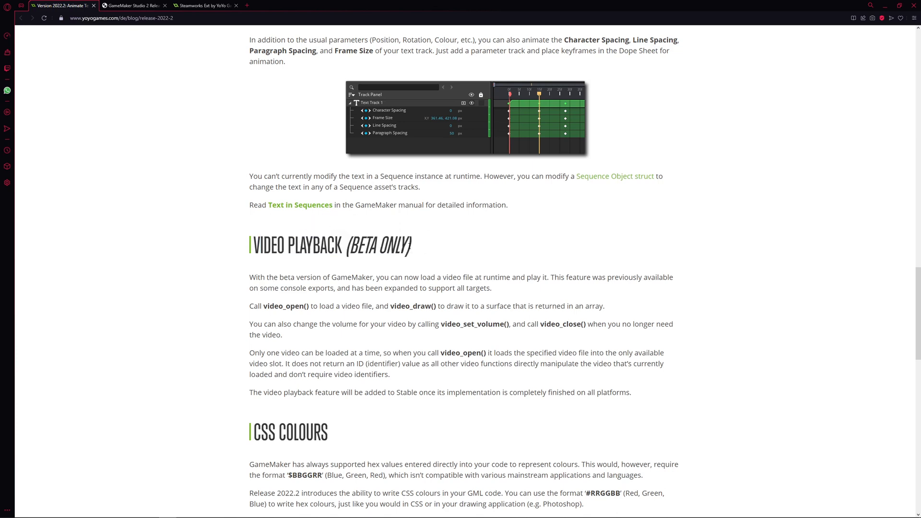
pyautogui.doubleClick(382, 246)
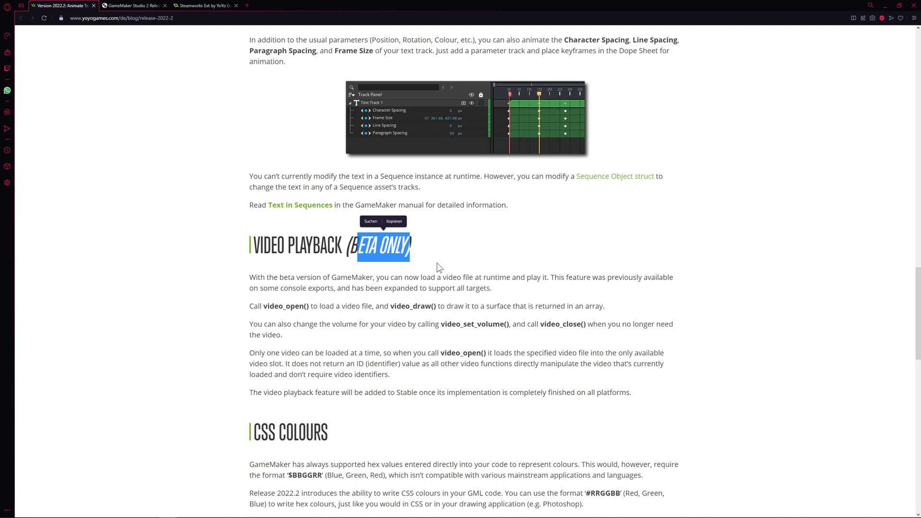
pyautogui.click(438, 267)
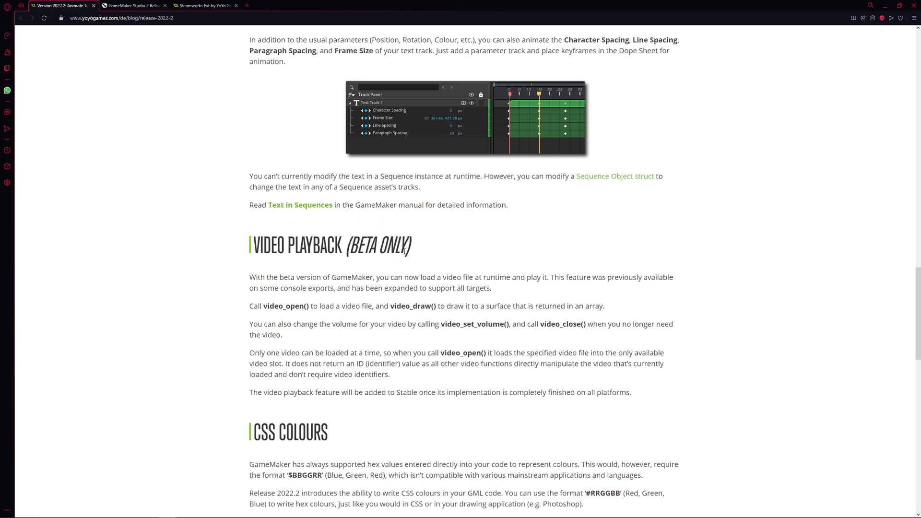
pyautogui.moveTo(355, 286)
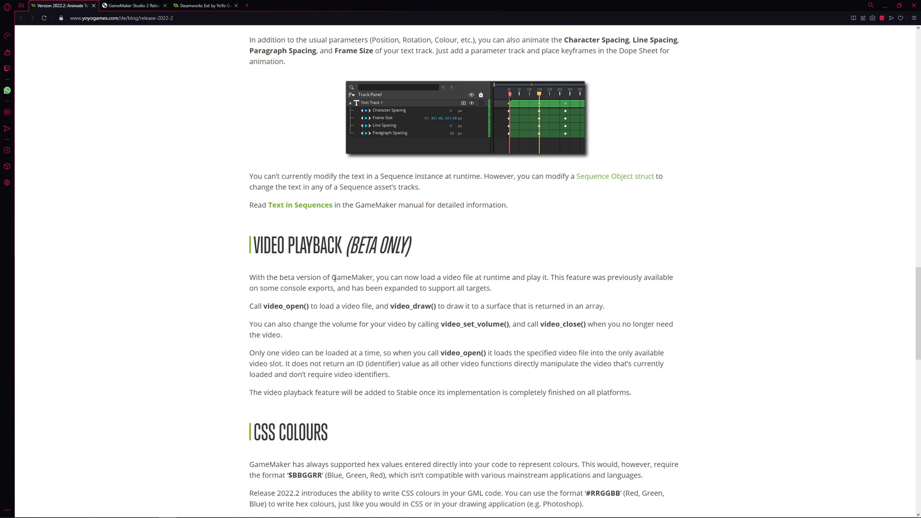
pyautogui.doubleClick(379, 245)
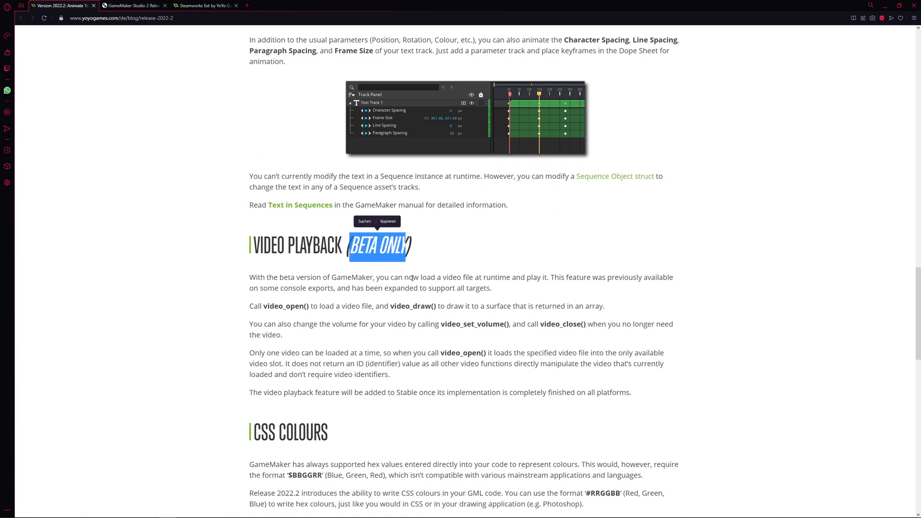
pyautogui.click(353, 277)
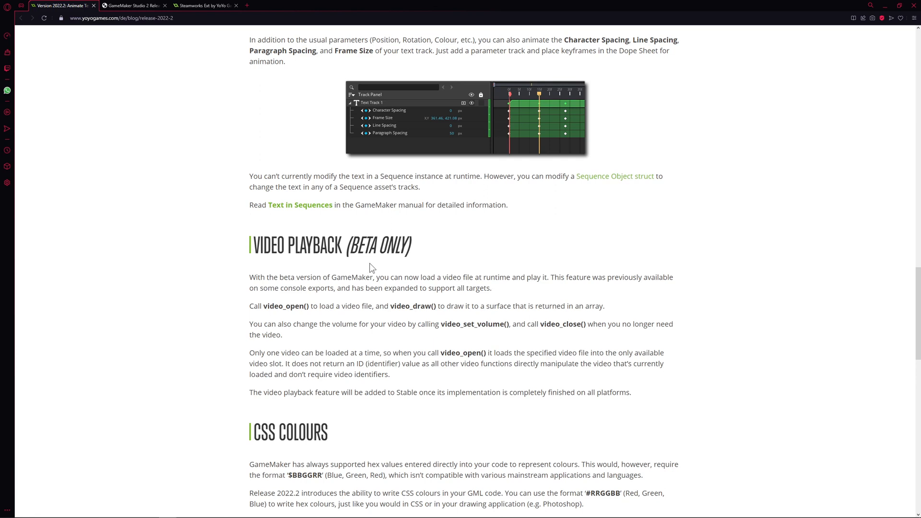
pyautogui.moveTo(424, 244)
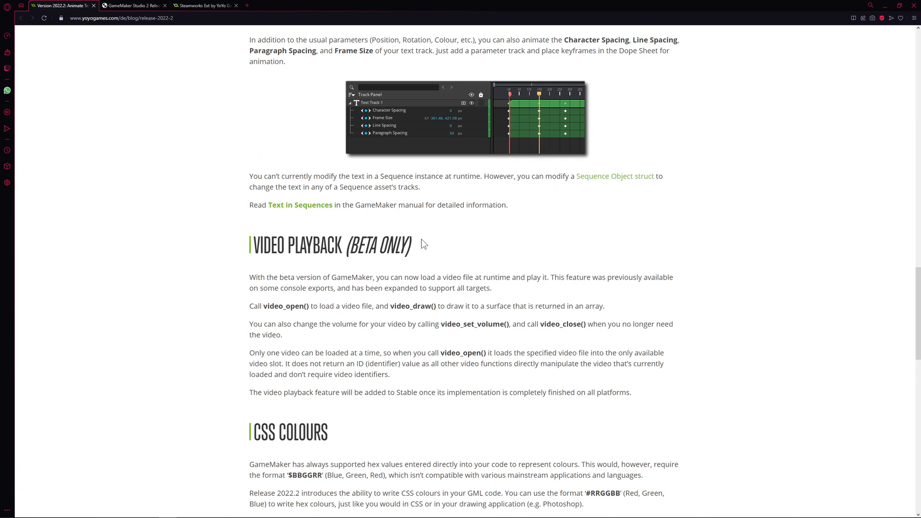
pyautogui.moveTo(301, 270)
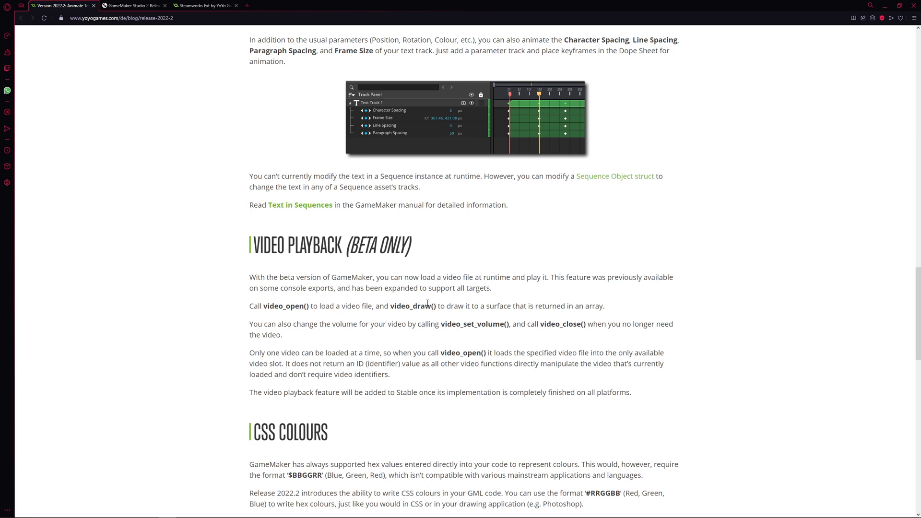
pyautogui.scroll(-3)
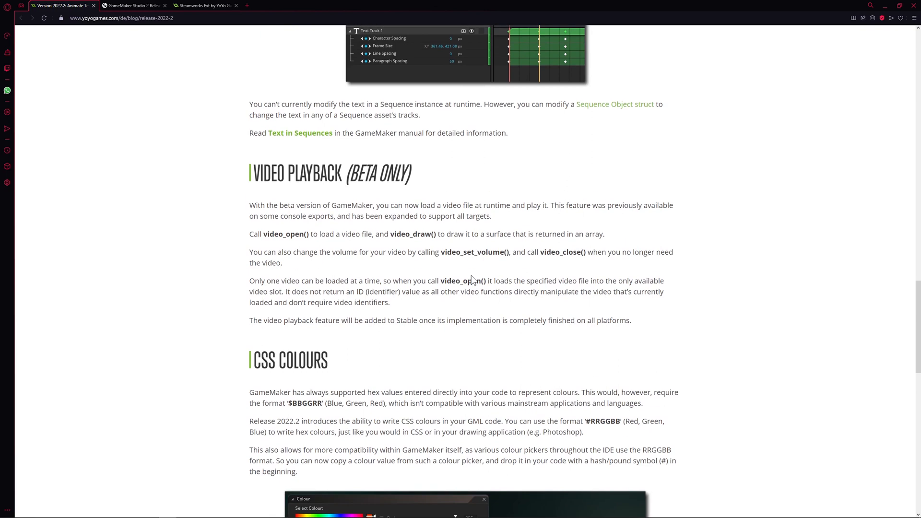
# - Scroll to CSS Colours and highlight the BBGGRR and RRGGBB format codes
pyautogui.scroll(-3)
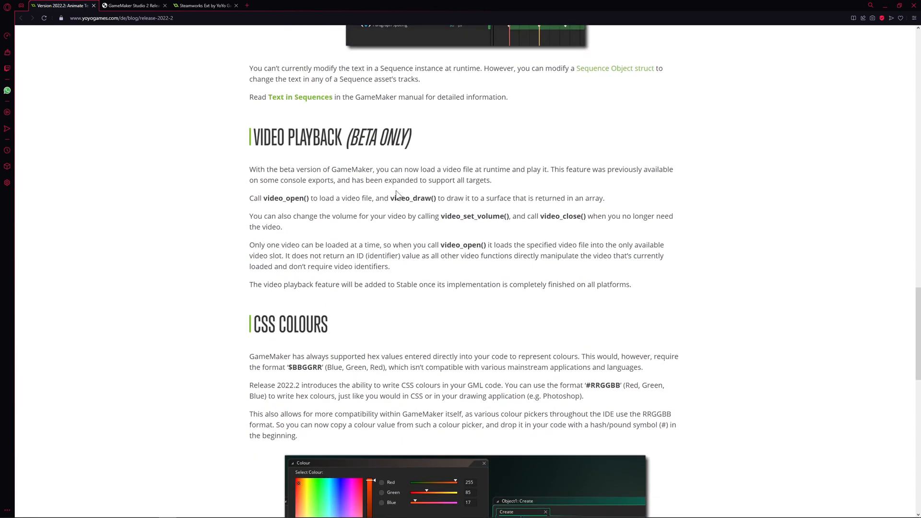
pyautogui.scroll(-3)
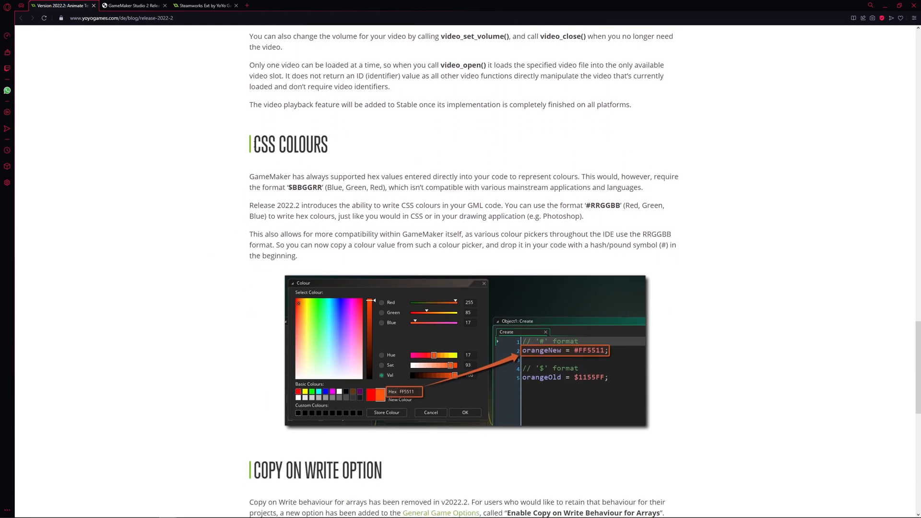
pyautogui.doubleClick(289, 145)
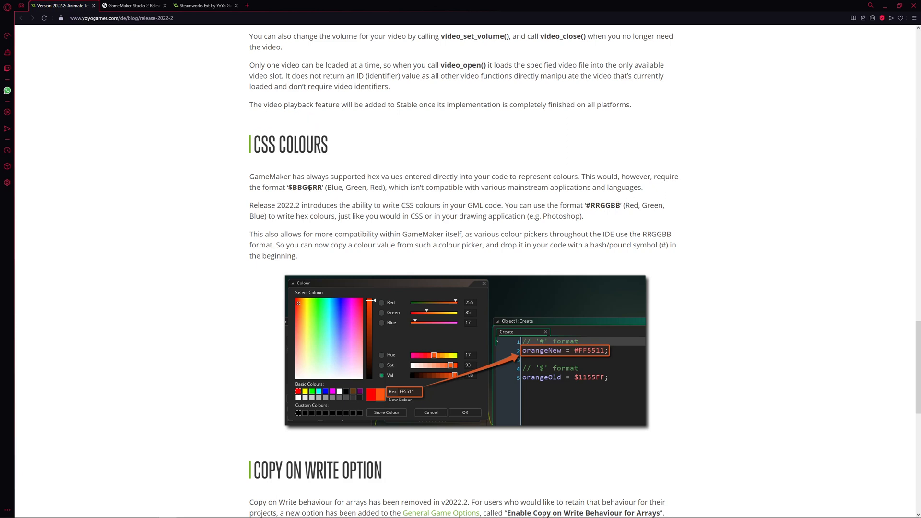
pyautogui.doubleClick(307, 188)
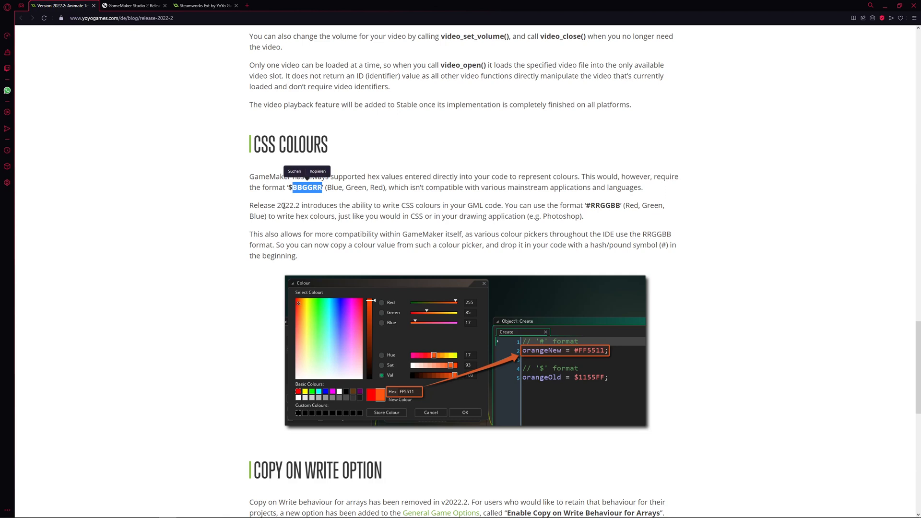
pyautogui.click(405, 138)
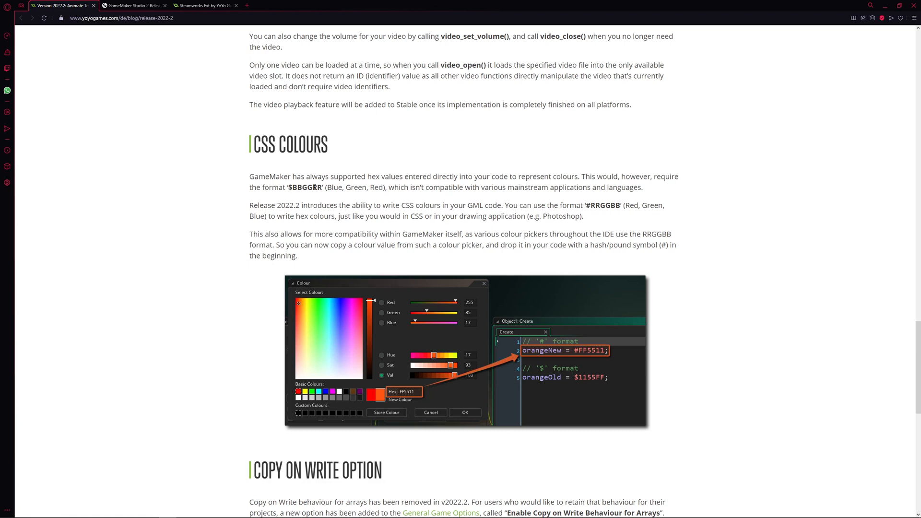
pyautogui.doubleClick(306, 187)
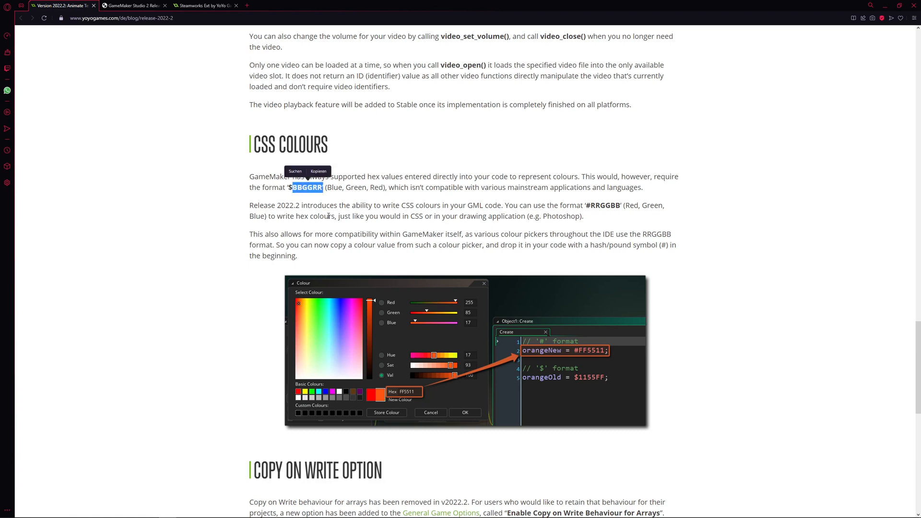
pyautogui.click(328, 215)
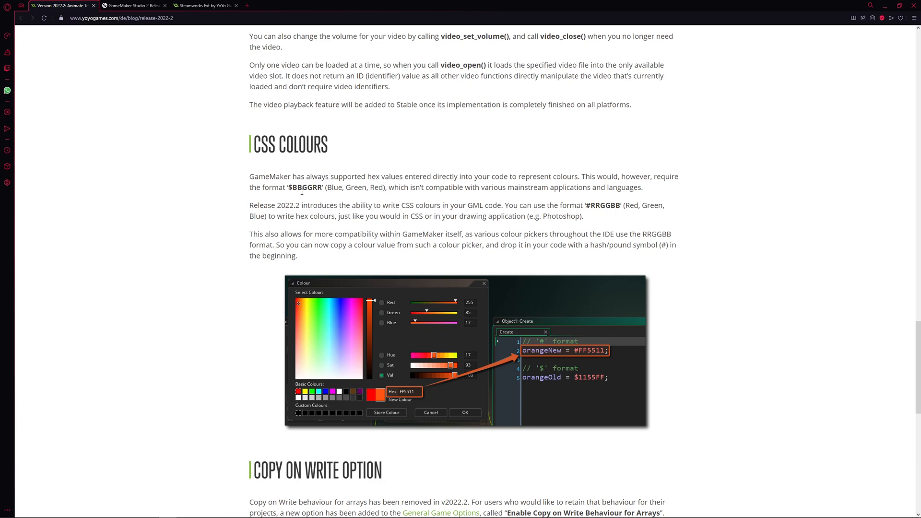
pyautogui.moveTo(335, 202)
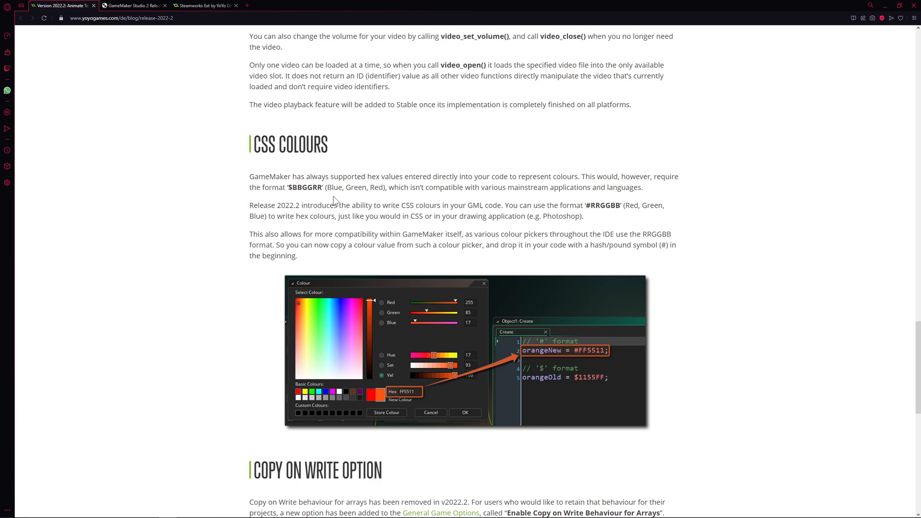
pyautogui.moveTo(415, 178)
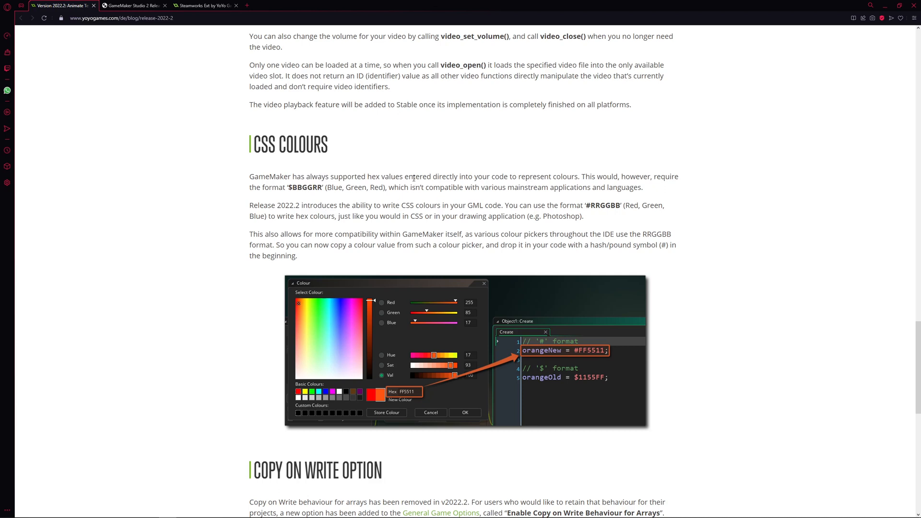
pyautogui.moveTo(598, 207)
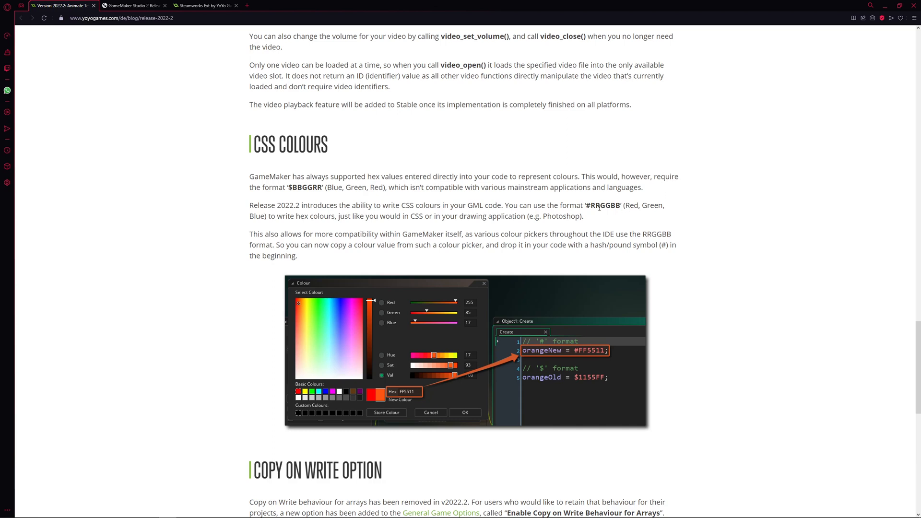
pyautogui.doubleClick(602, 204)
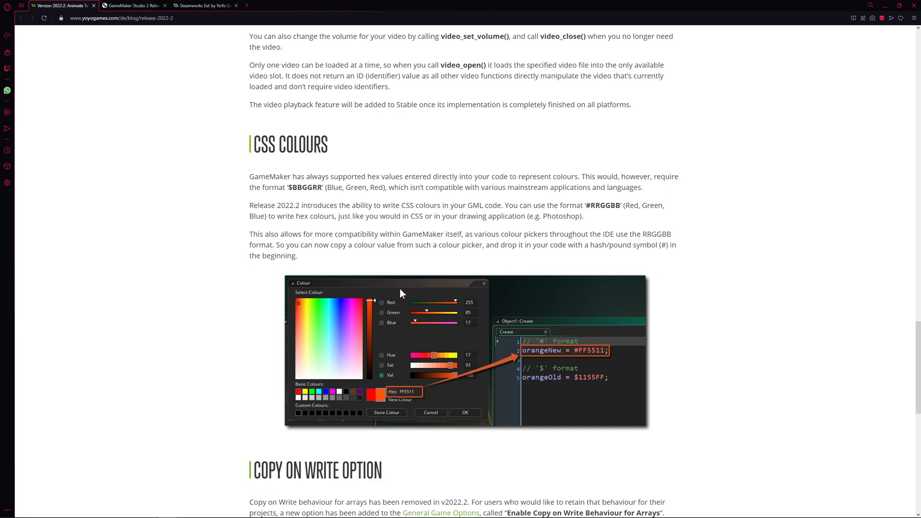
pyautogui.moveTo(597, 202)
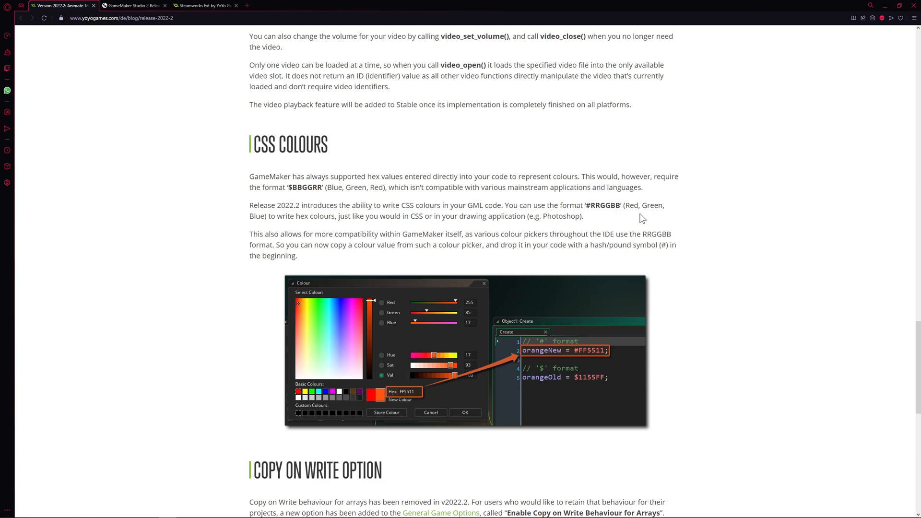
pyautogui.moveTo(569, 205); pyautogui.dragTo(623, 205)
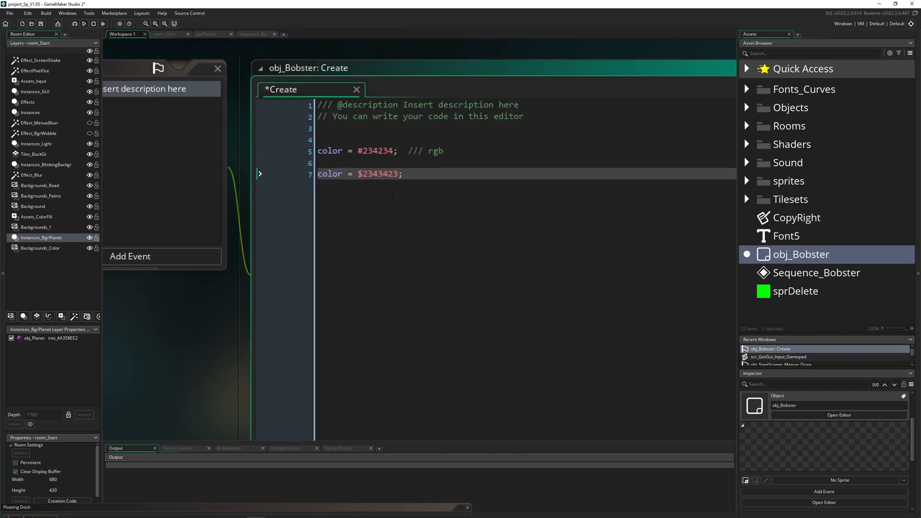
# - Type a new 'colo…' colour line in the Create code, trying autocomplete and a '$' prefix
pyautogui.write('color = v')
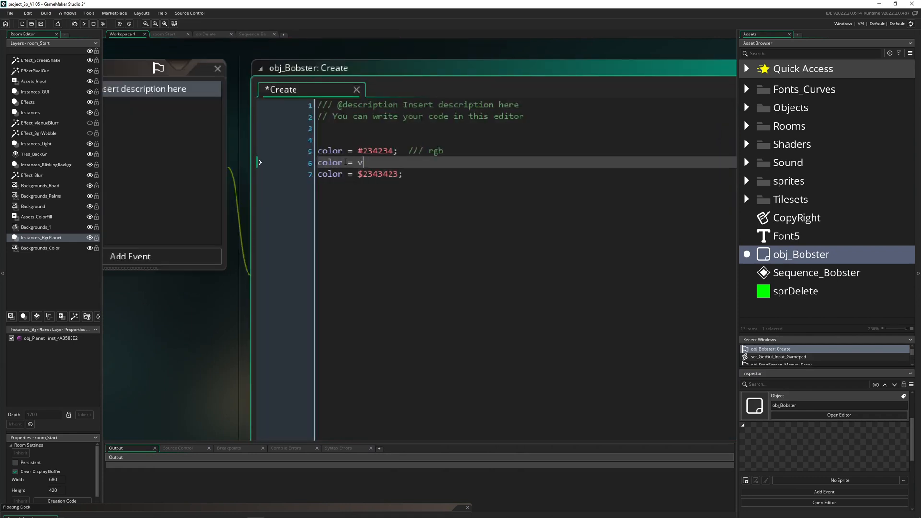
pyautogui.write('c_')
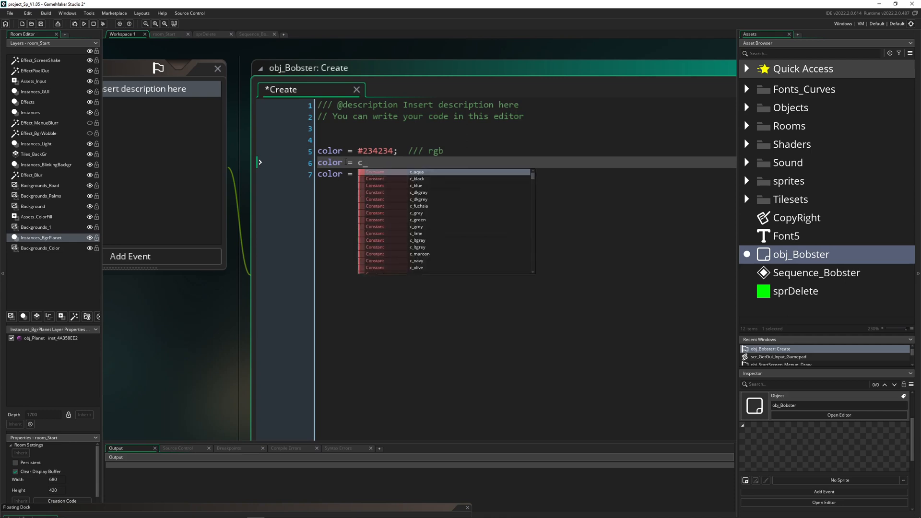
pyautogui.write('b')
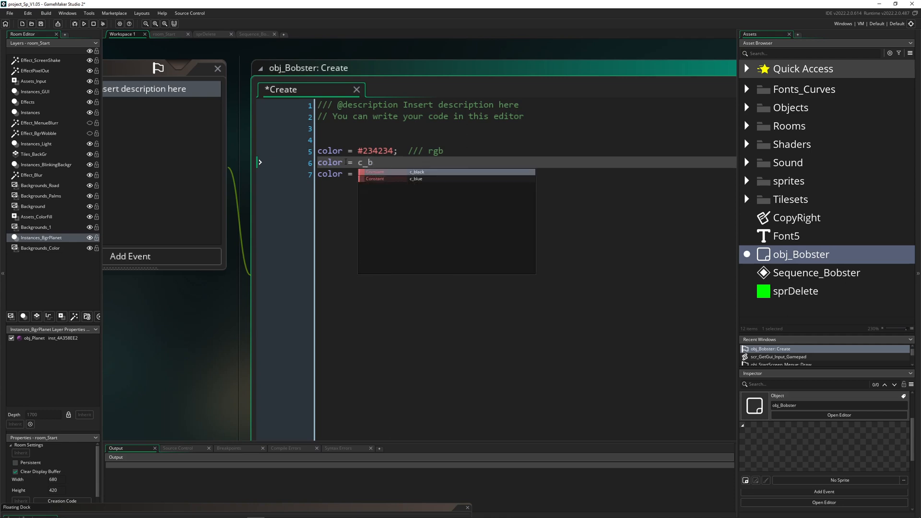
pyautogui.write('y')
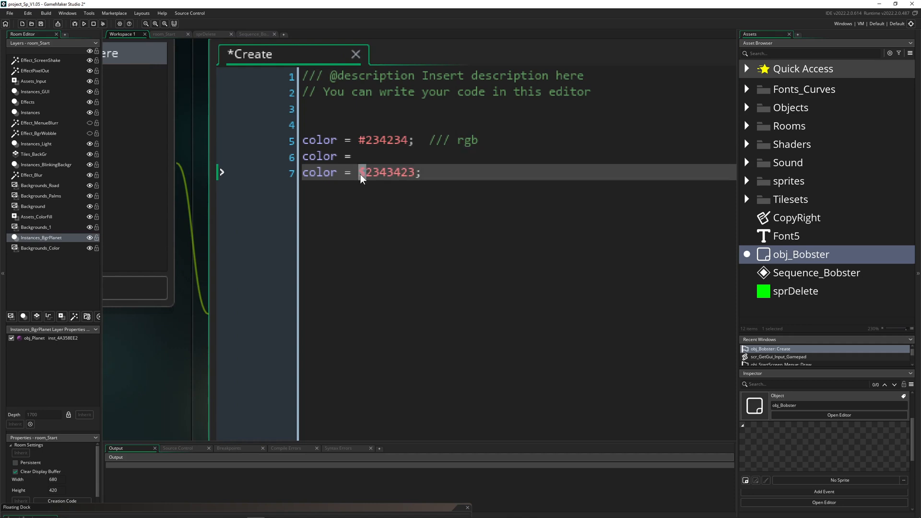
pyautogui.write('$')
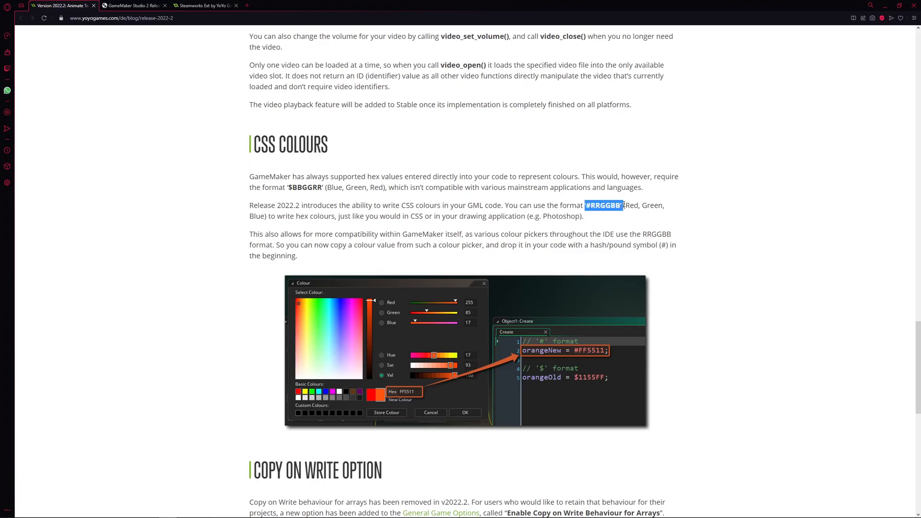
# - Deselect the #RRGGBB text and switch to the GameMaker release notes
pyautogui.click(660, 220)
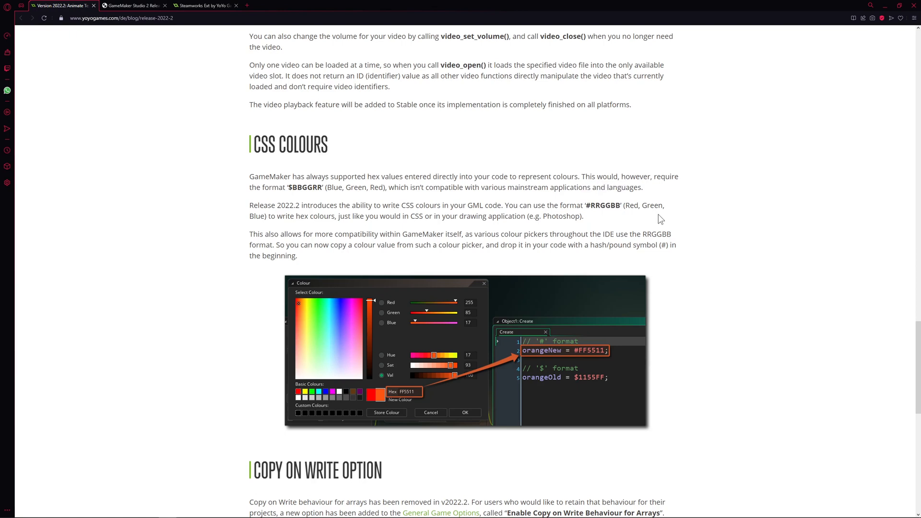
pyautogui.moveTo(697, 248)
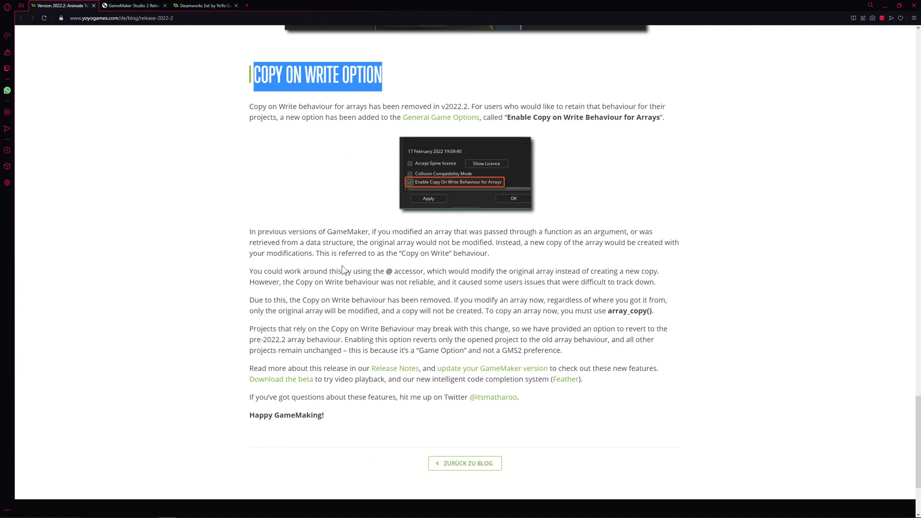
pyautogui.click(134, 5)
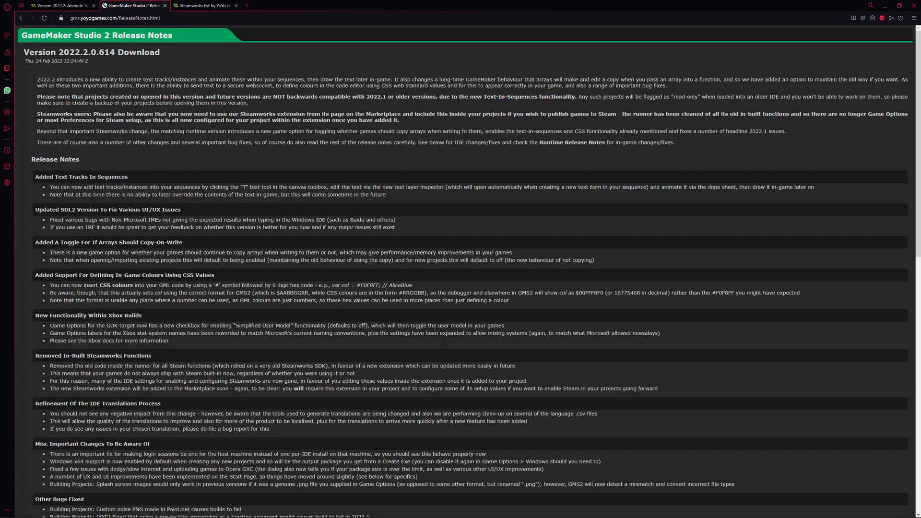
pyautogui.moveTo(178, 97); pyautogui.dragTo(371, 97)
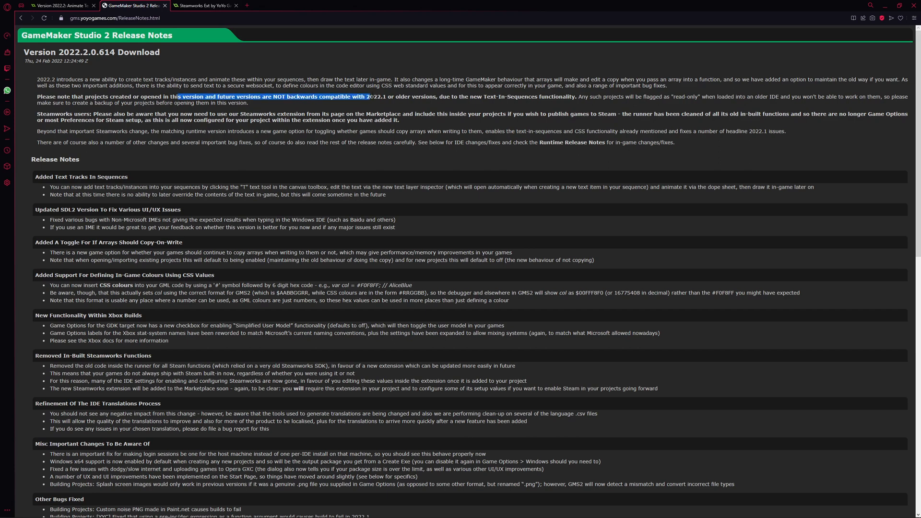
pyautogui.click(461, 107)
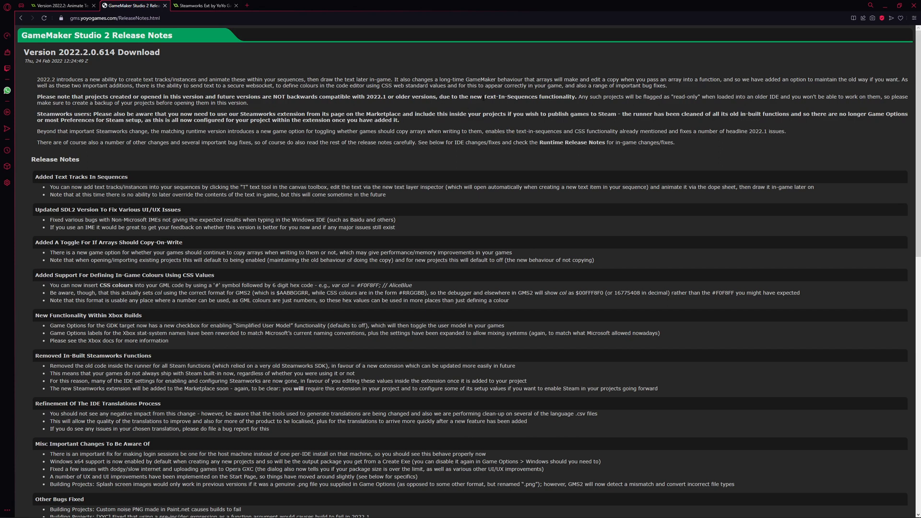
pyautogui.doubleClick(526, 97)
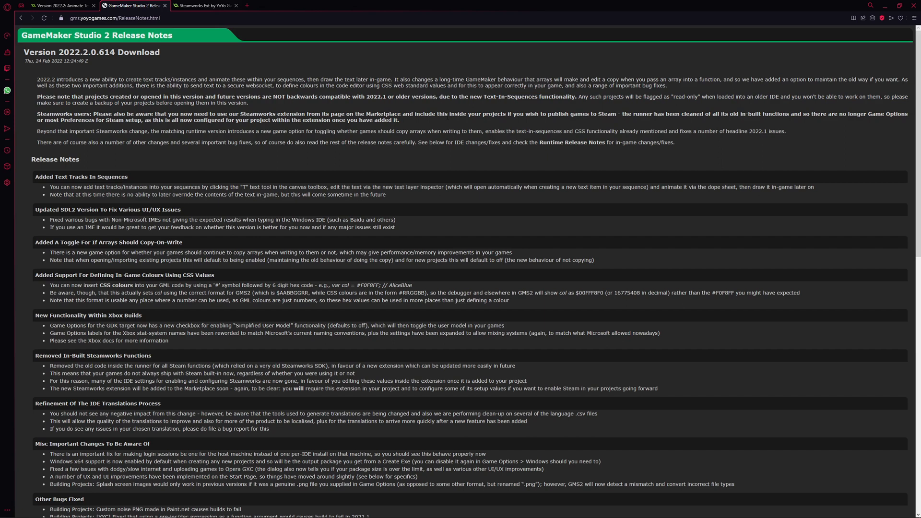
pyautogui.moveTo(199, 114); pyautogui.dragTo(277, 114)
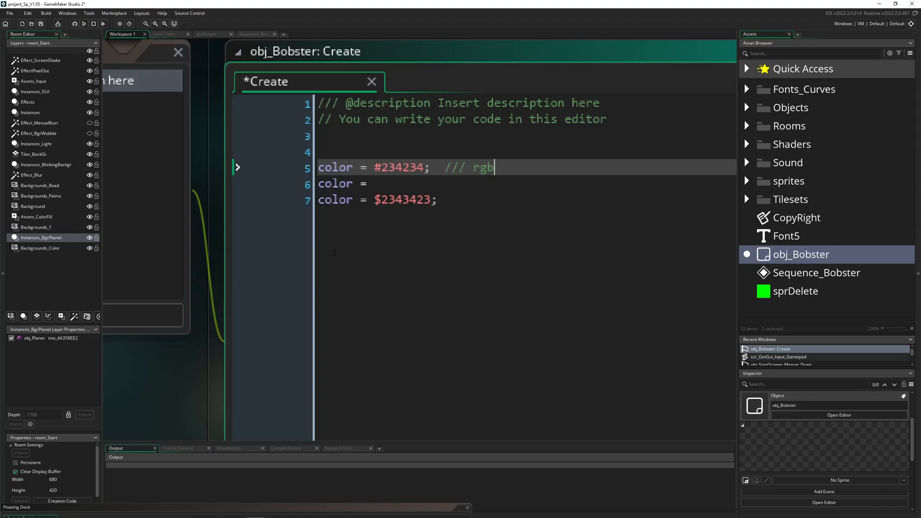
# - Inspect Platform Settings in File > Preferences, cancel, and open the Marketplace menu
pyautogui.click(9, 13)
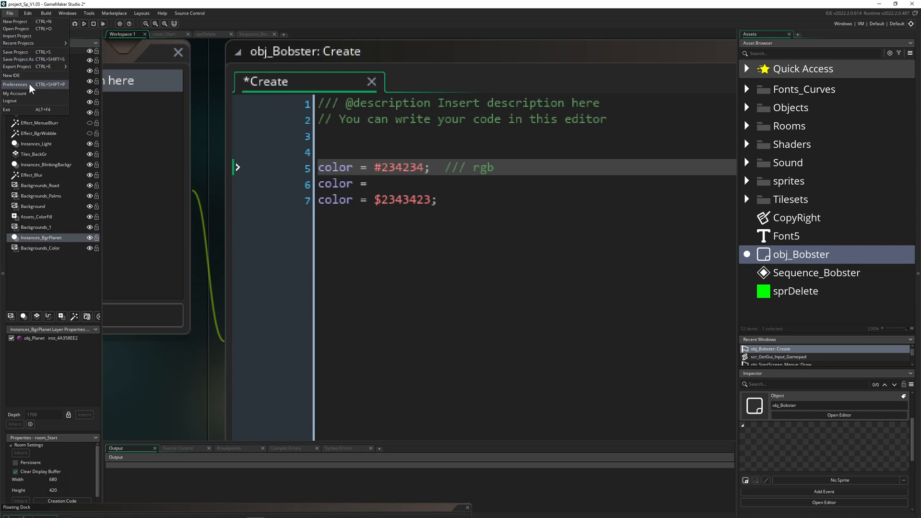
pyautogui.click(15, 84)
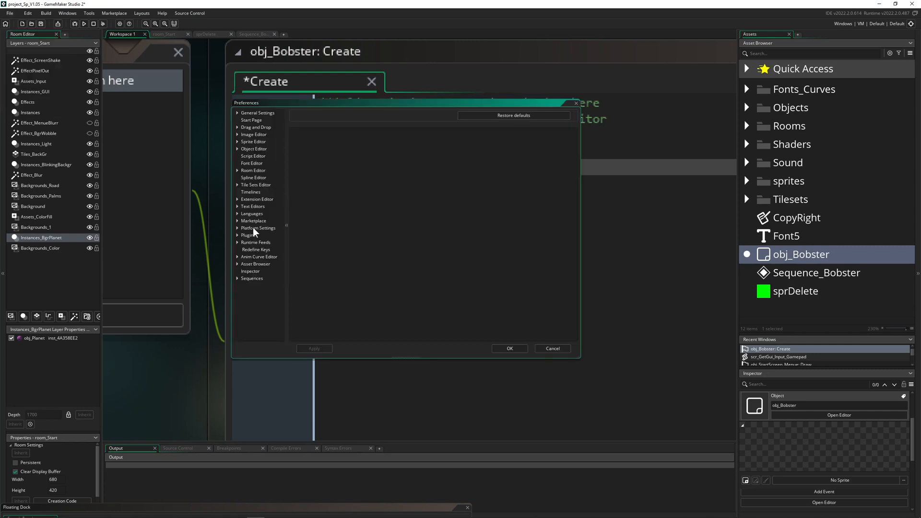
pyautogui.click(257, 227)
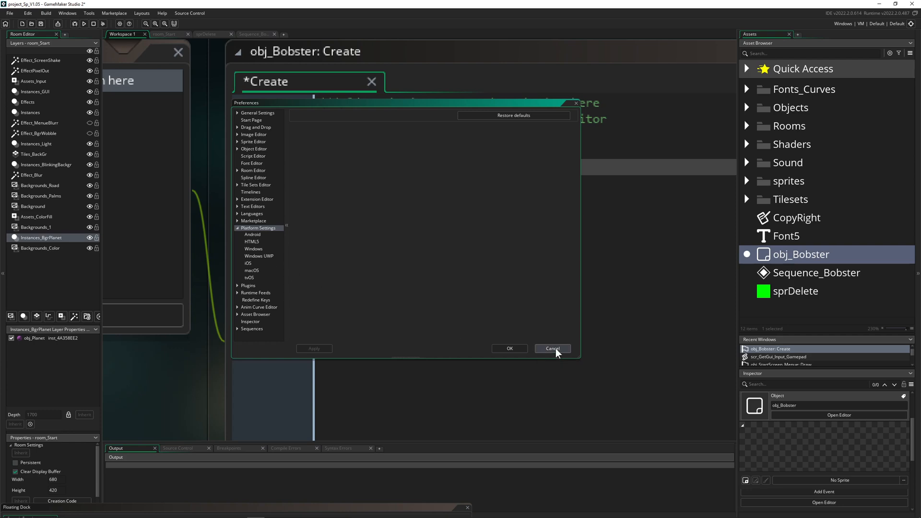
pyautogui.click(552, 348)
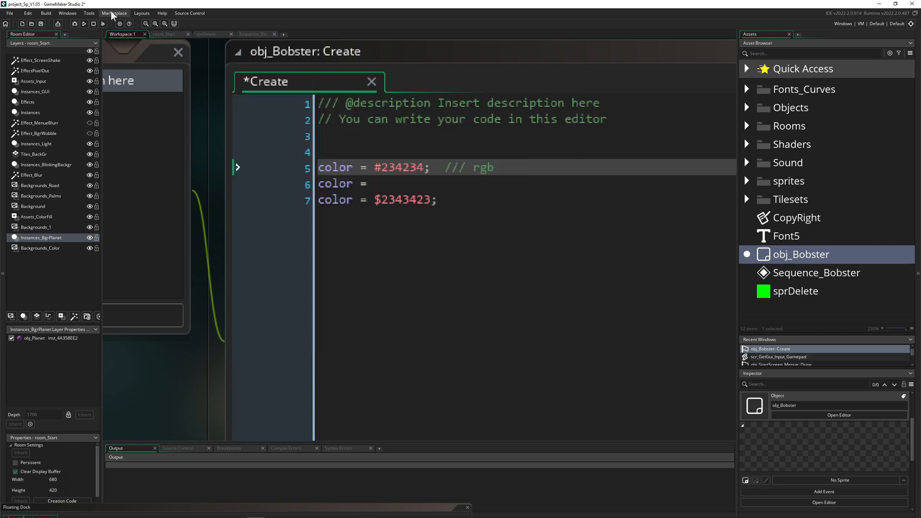
pyautogui.click(114, 13)
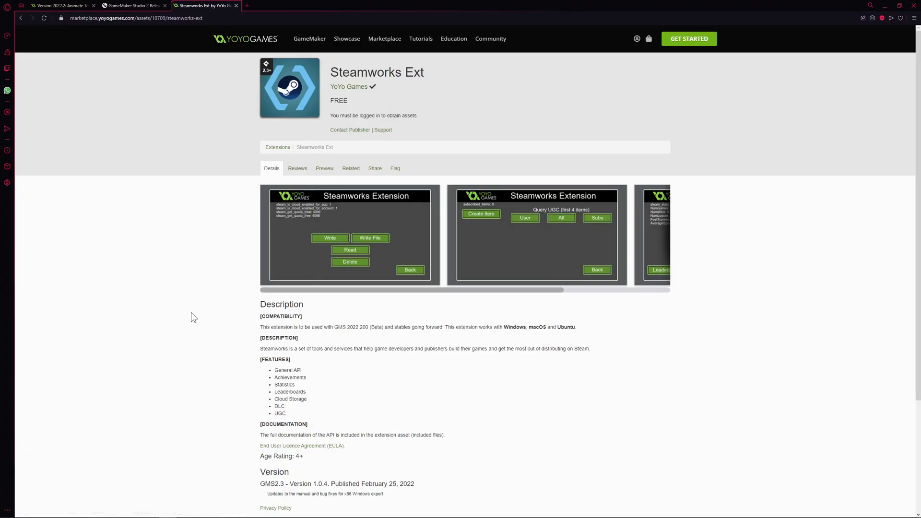
pyautogui.scroll(-3)
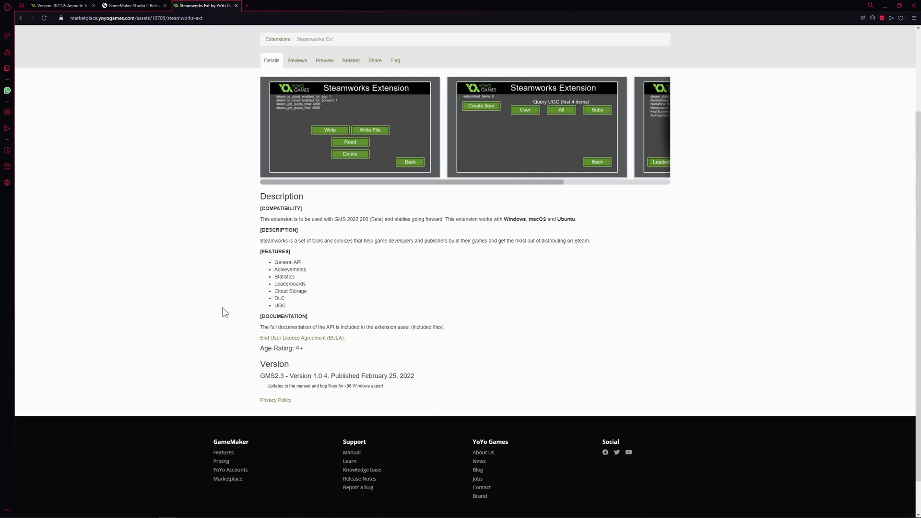
pyautogui.moveTo(314, 262)
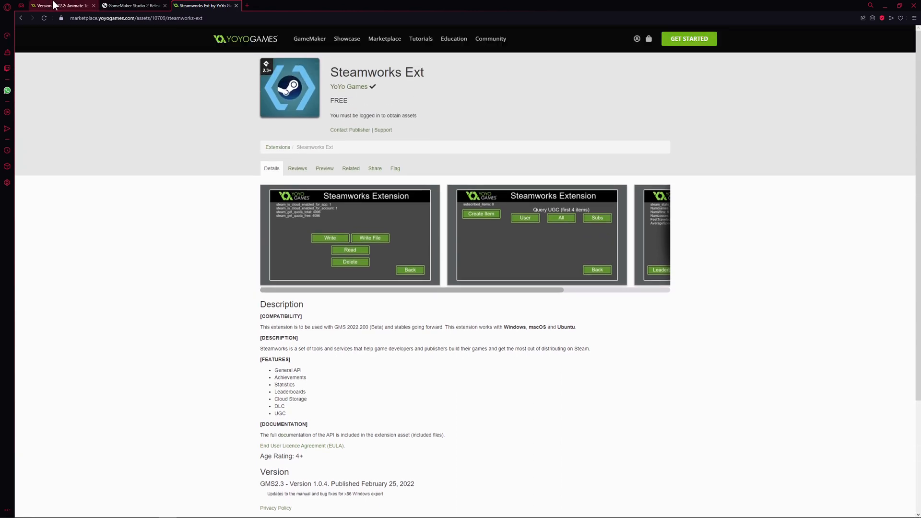
# - Return to the 'Version 2022.2: Animate Text' blog tab and scroll back to its title
pyautogui.click(59, 6)
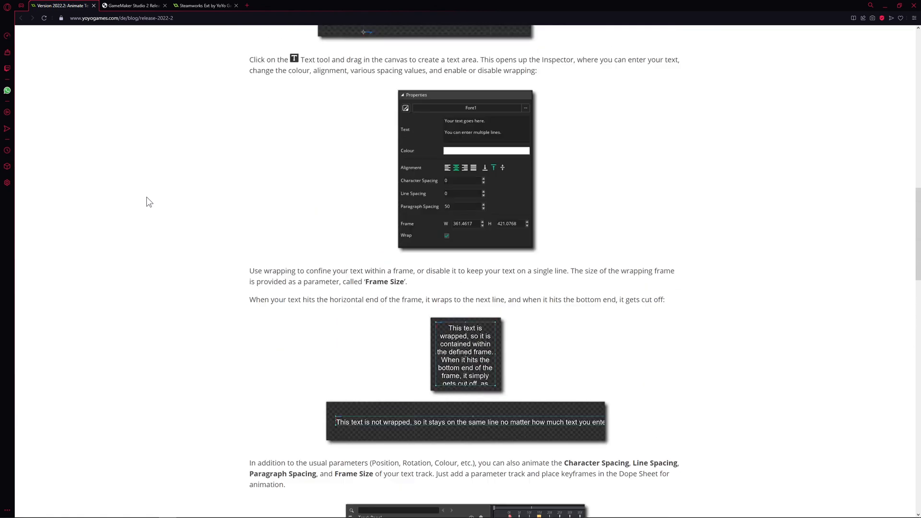
pyautogui.scroll(3)
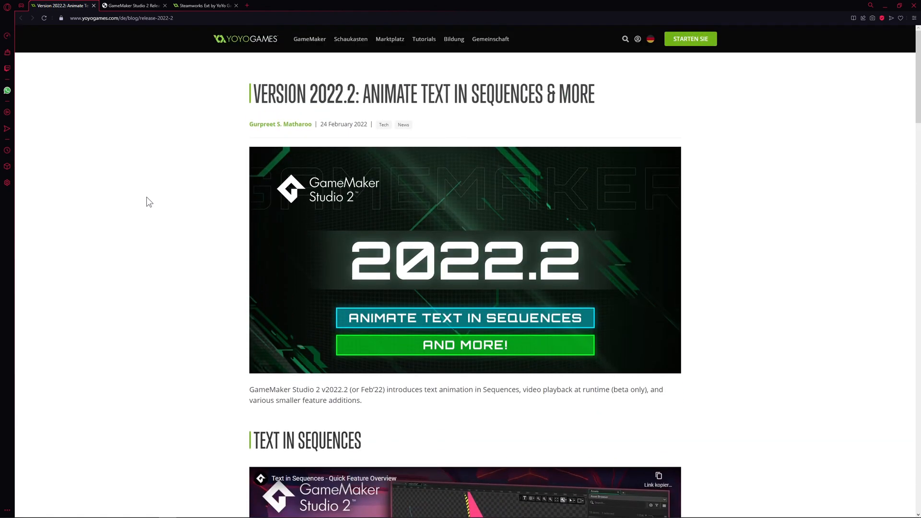
pyautogui.moveTo(190, 186)
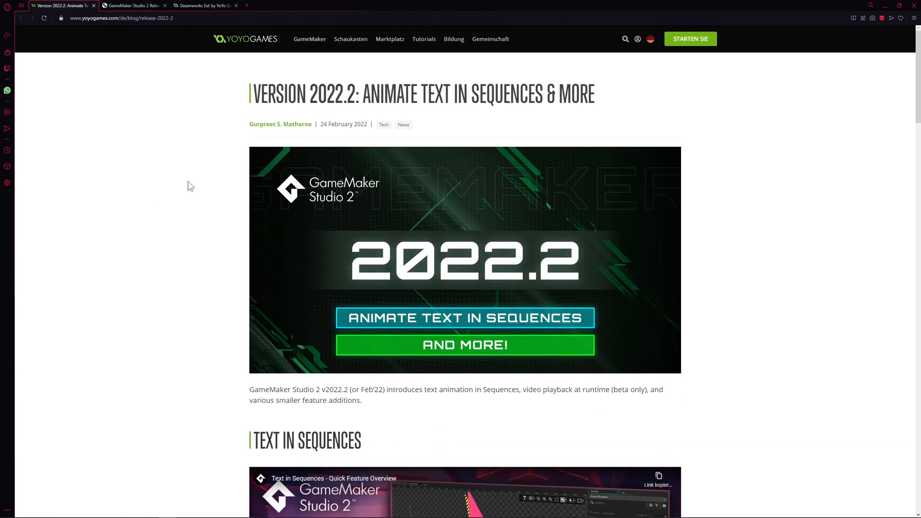
pyautogui.moveTo(253, 94); pyautogui.dragTo(435, 94)
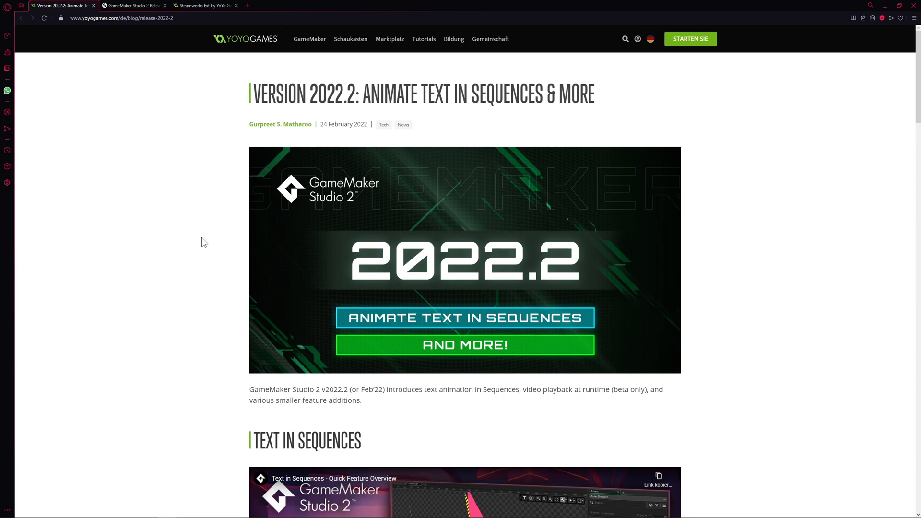
pyautogui.scroll(-3)
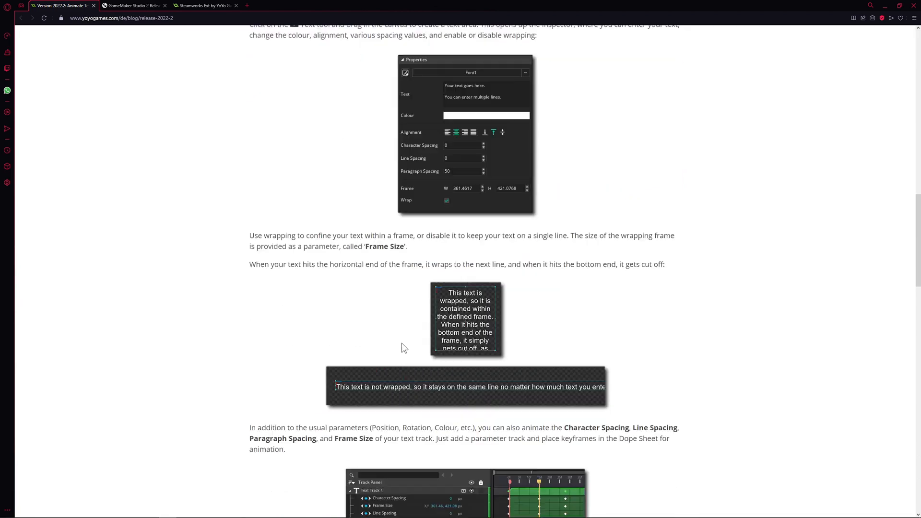
pyautogui.scroll(-3)
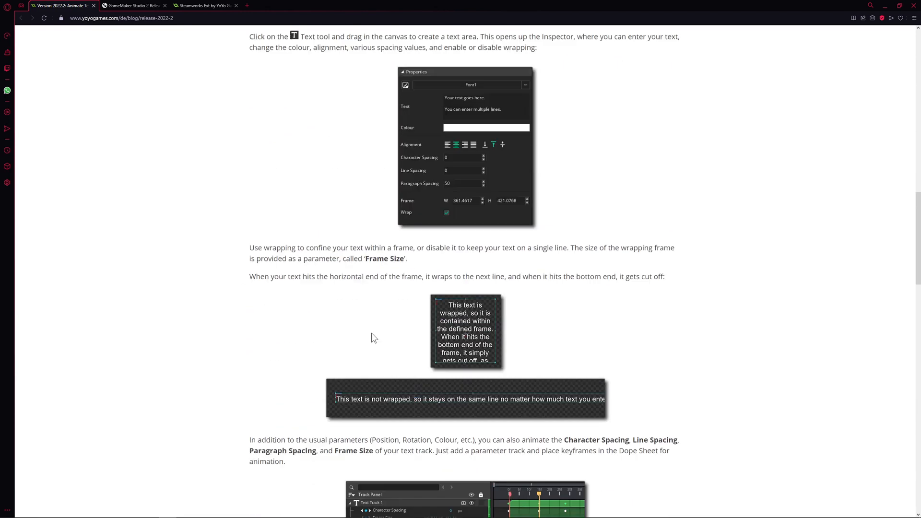
pyautogui.scroll(3)
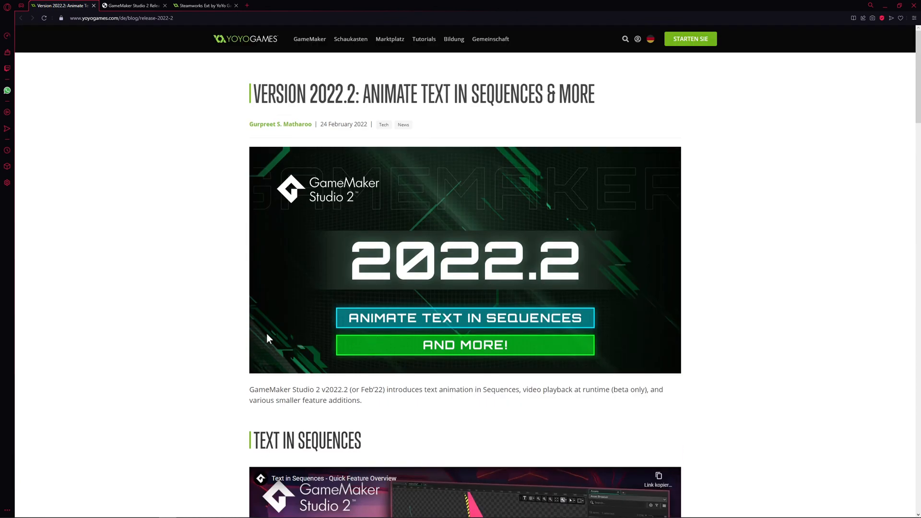
pyautogui.moveTo(187, 346)
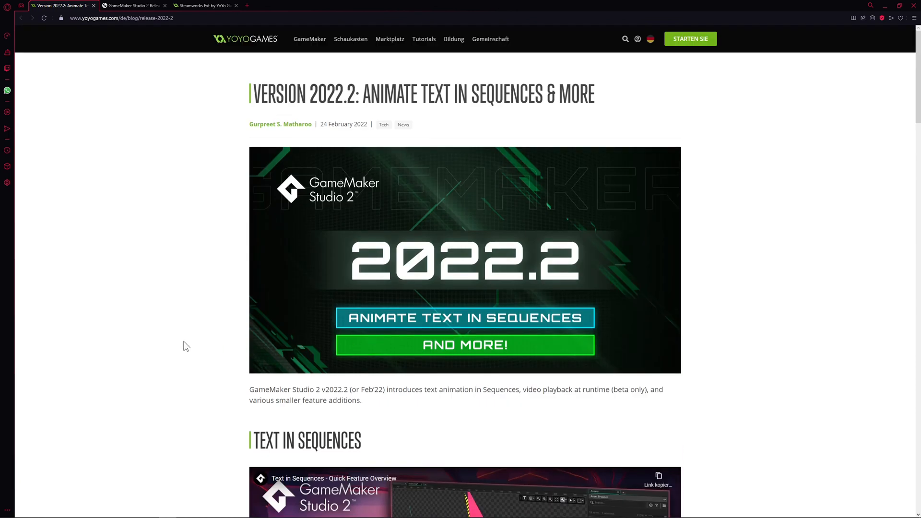
pyautogui.moveTo(190, 343)
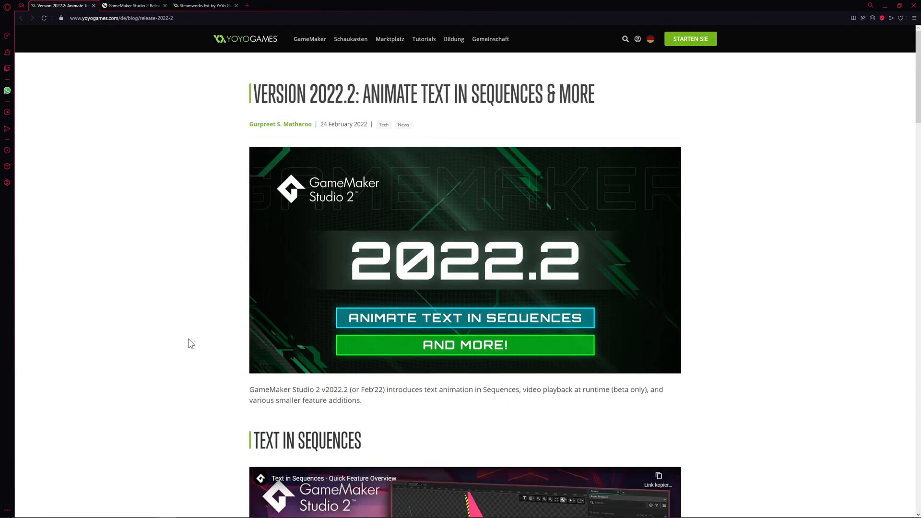